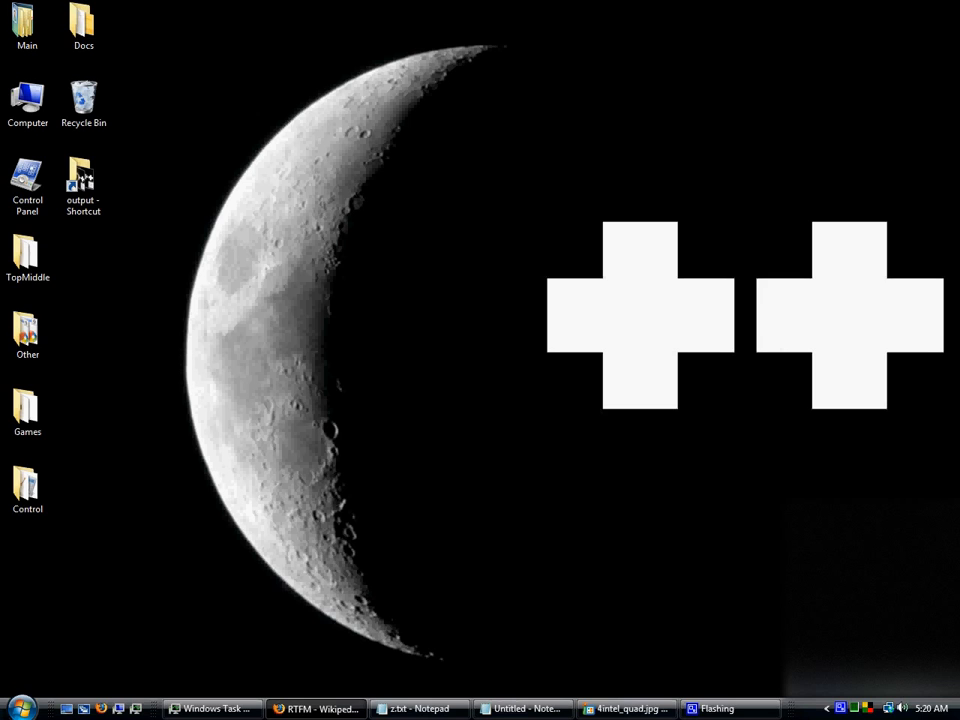
mouse_move(420, 708)
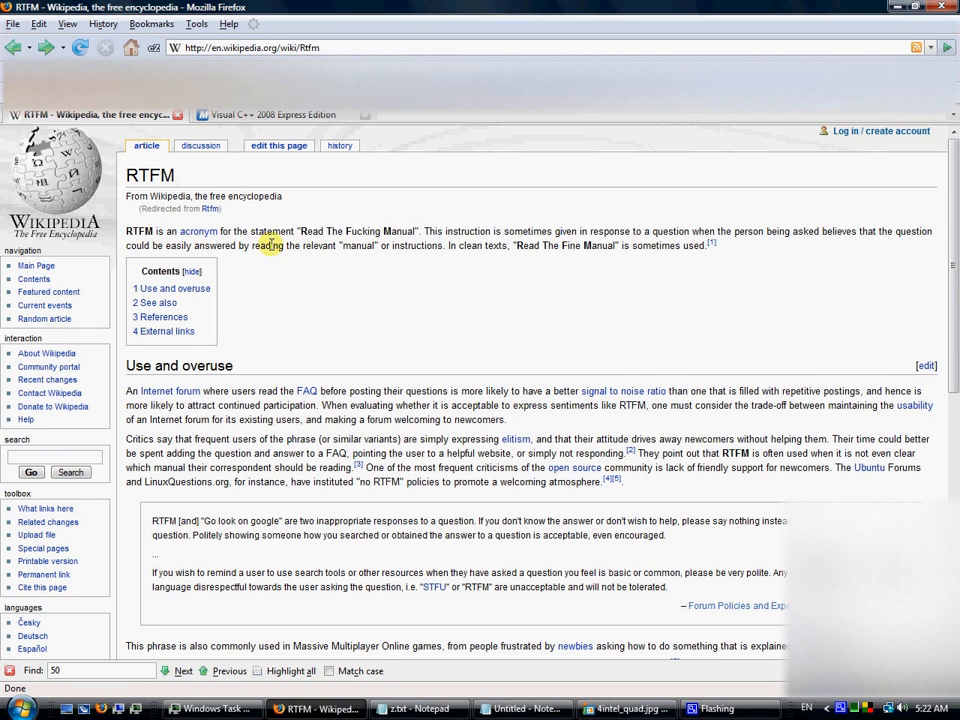
mouse_move(420, 226)
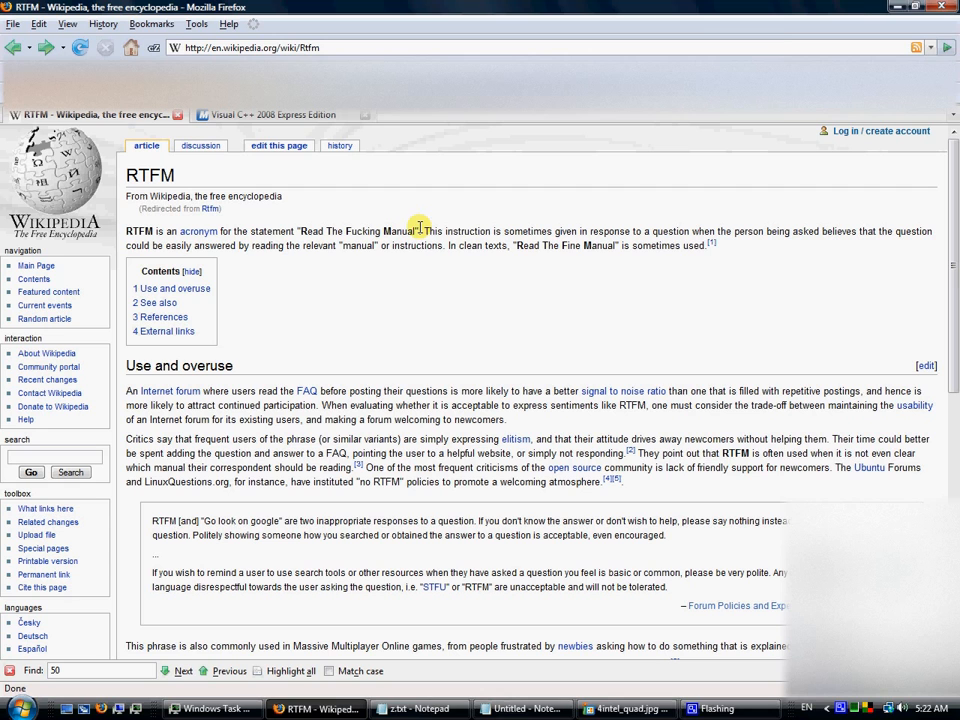
- Show and dismiss the Start menu programs list twice, then launch Command Prompt
click(920, 6)
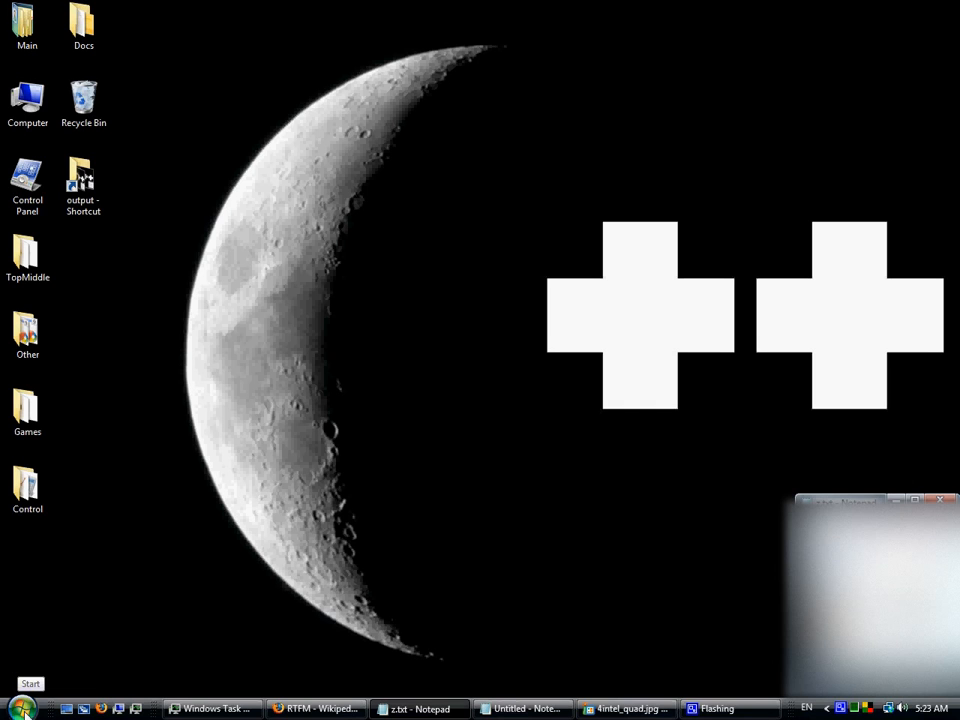
click(28, 684)
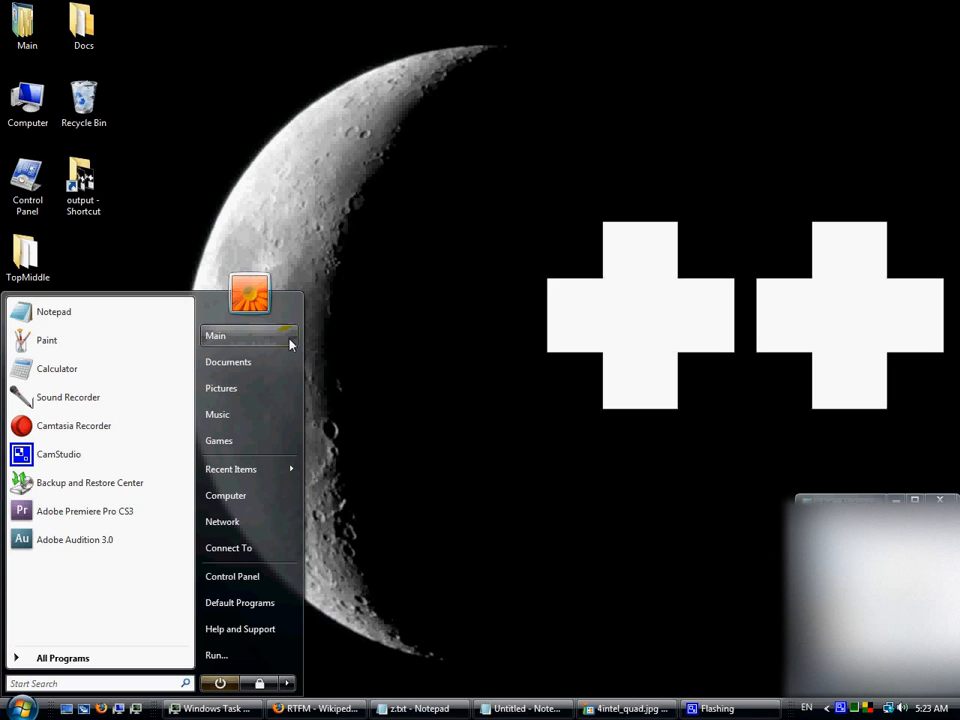
mouse_move(276, 468)
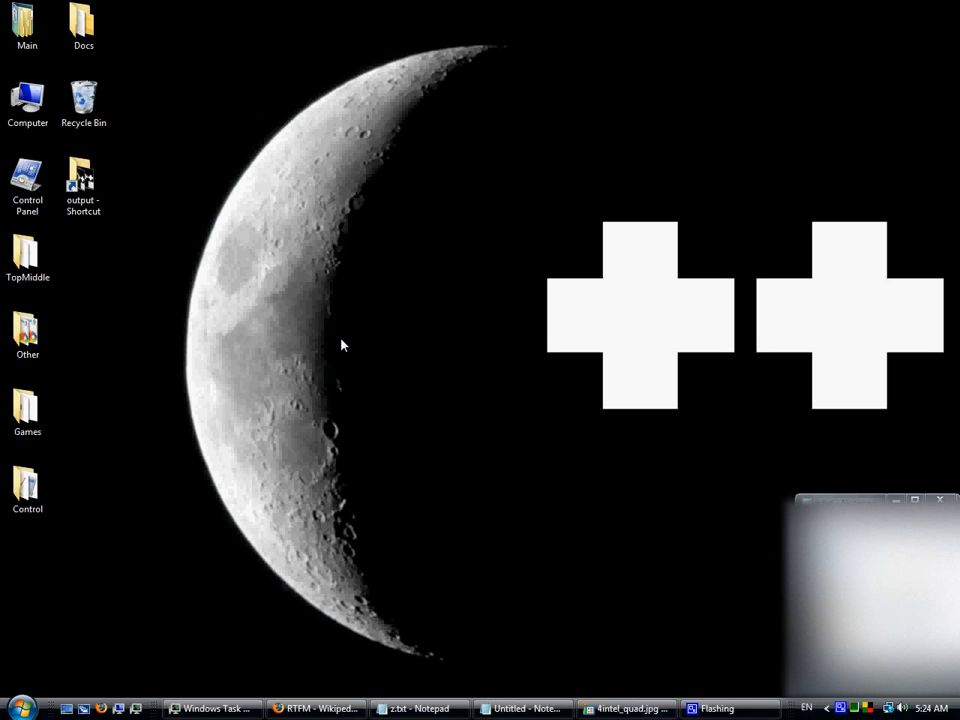
mouse_move(338, 420)
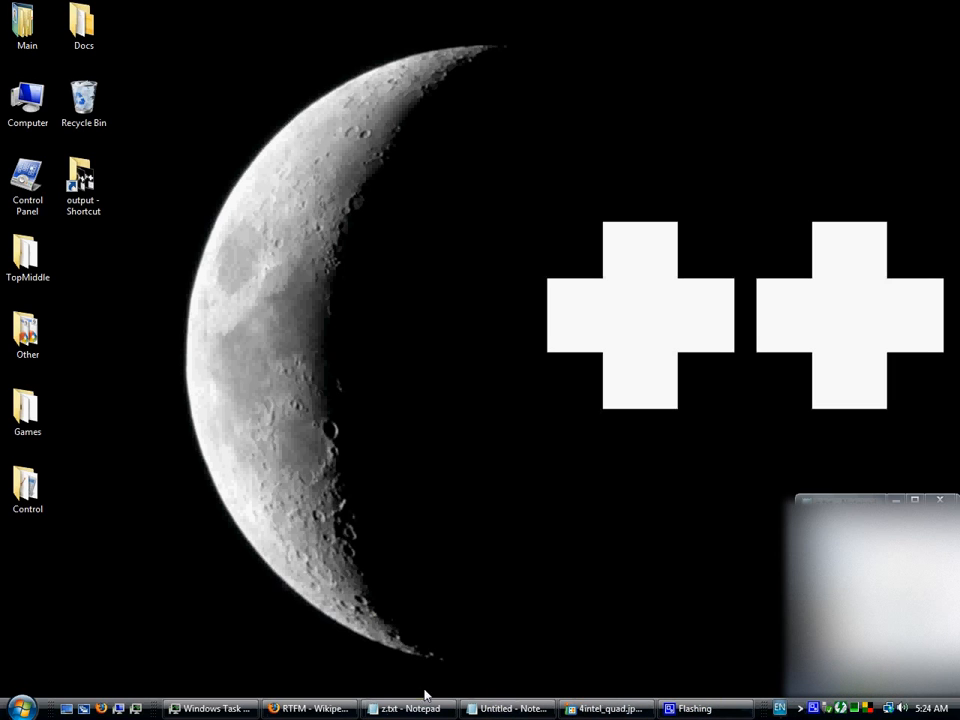
click(16, 708)
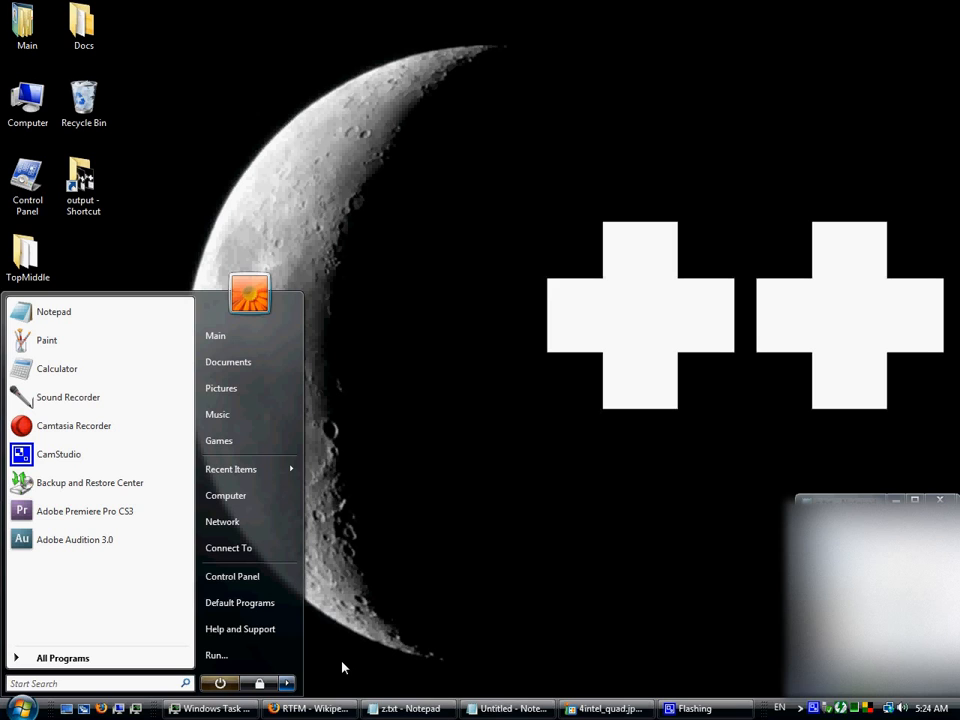
mouse_move(230, 468)
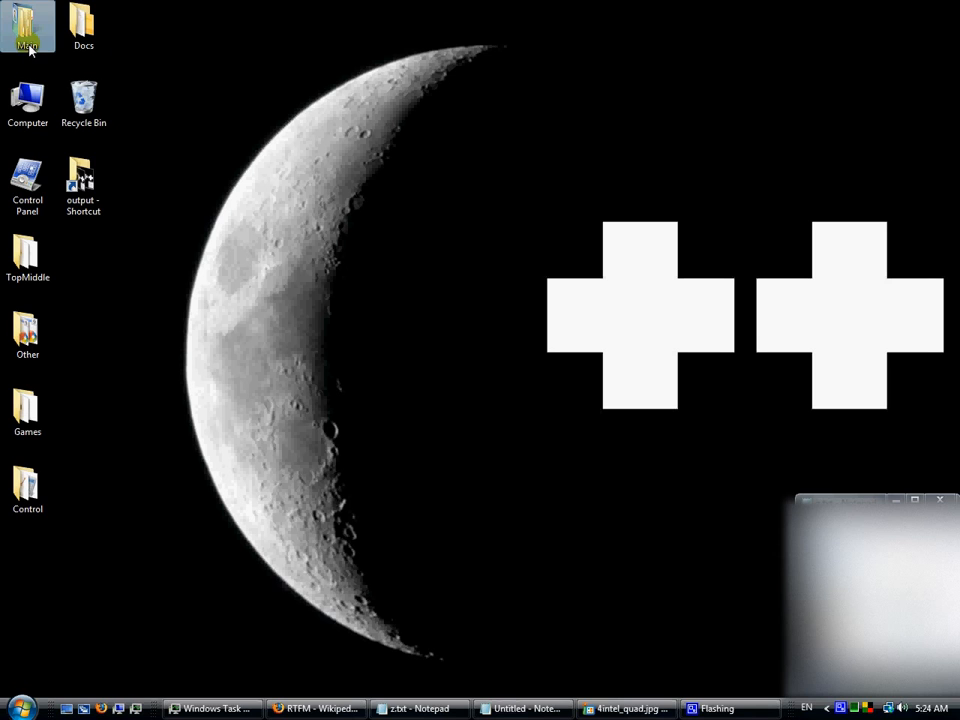
click(28, 24)
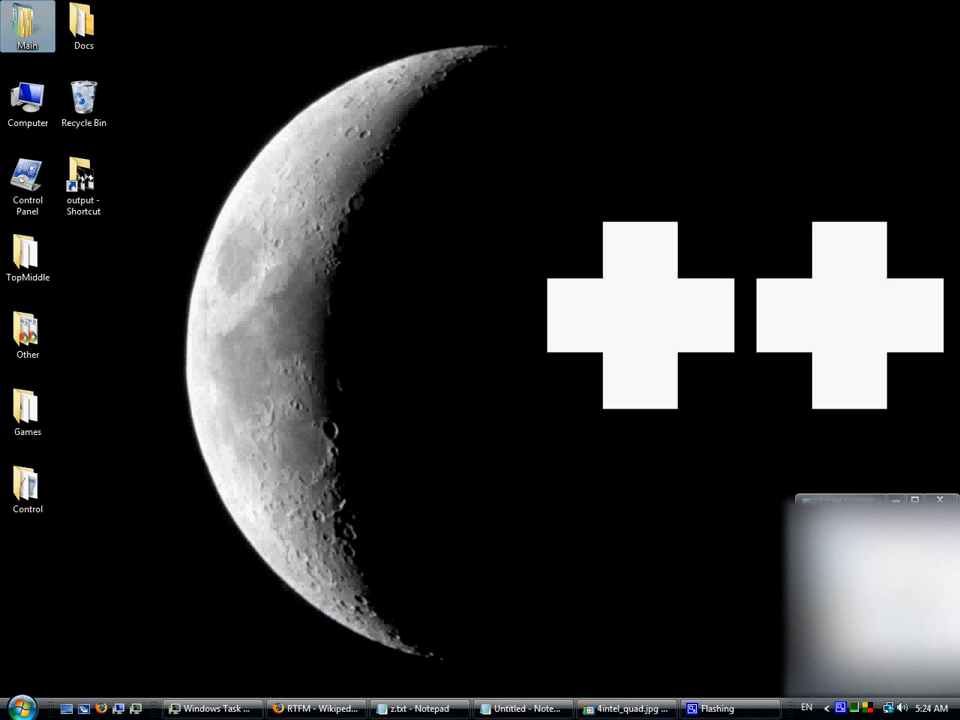
click(16, 708)
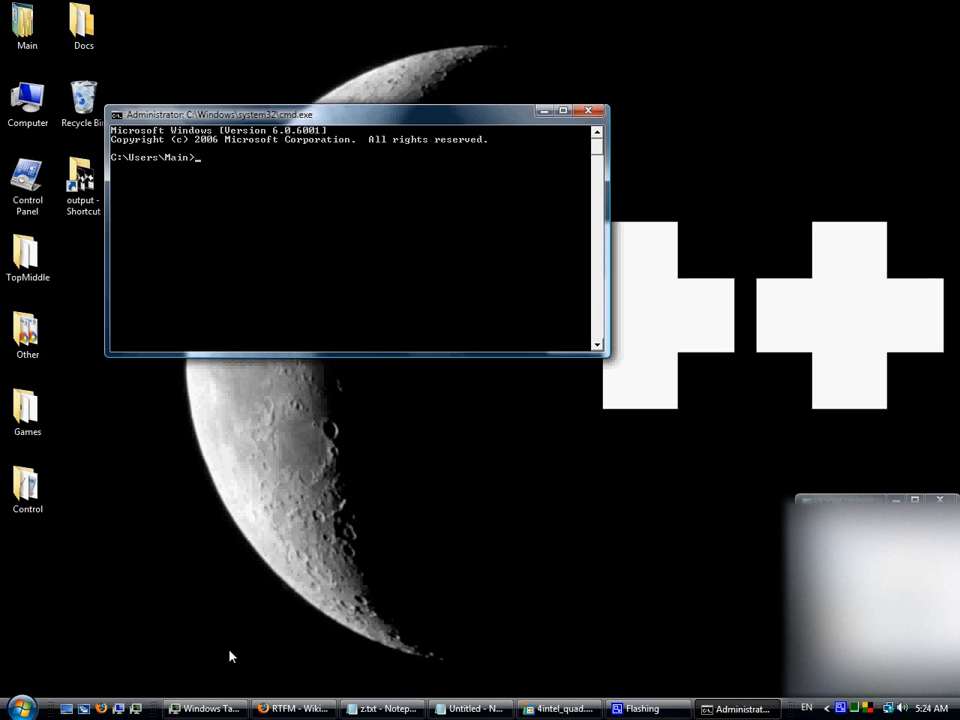
- Run a nonsense command 'osdhf', then help and tree, and close the Command Prompt window
text(osdhfsjdfhkjdsf)
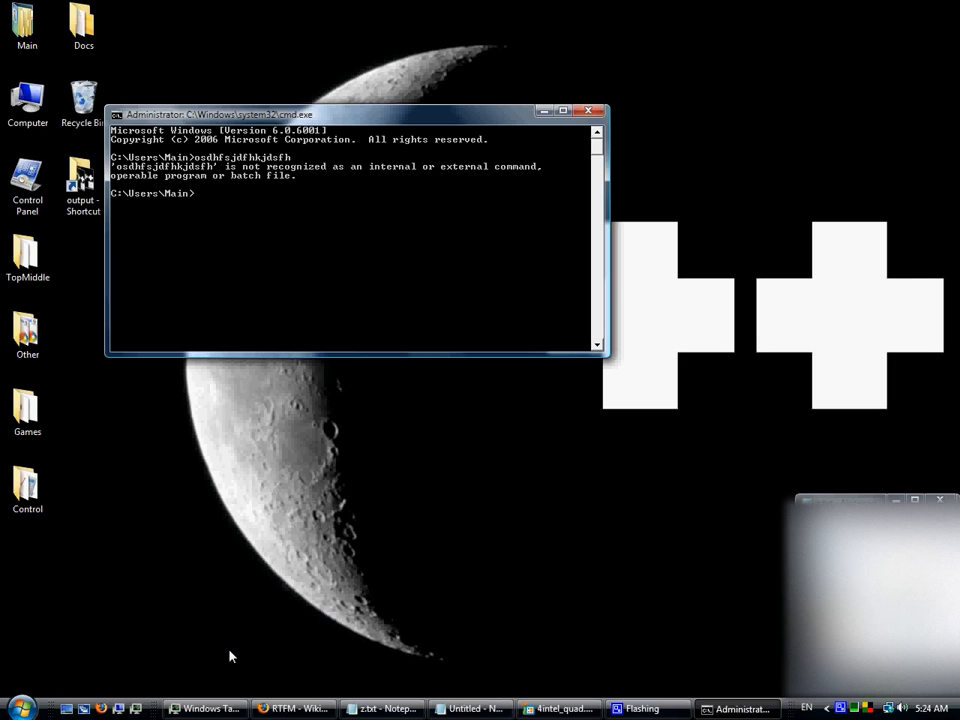
text(help)
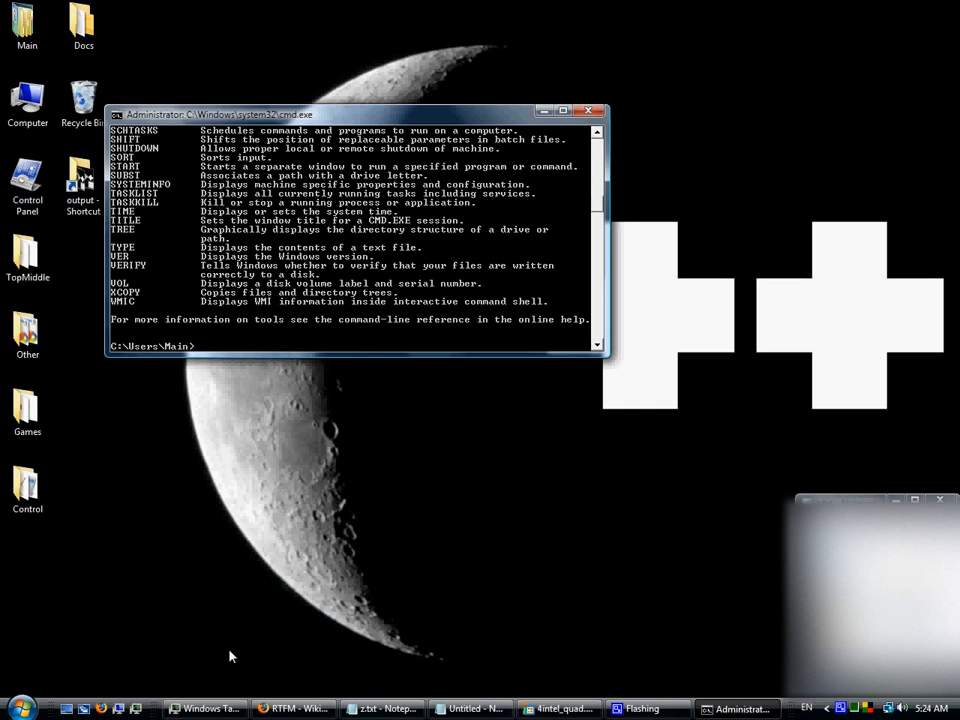
text(tree)
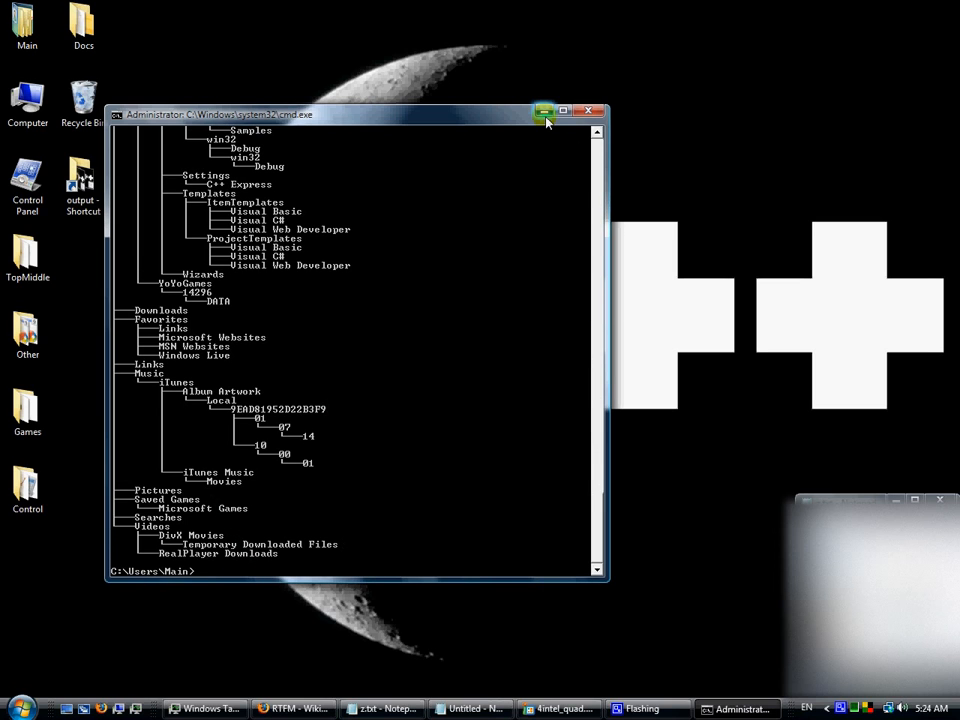
click(544, 112)
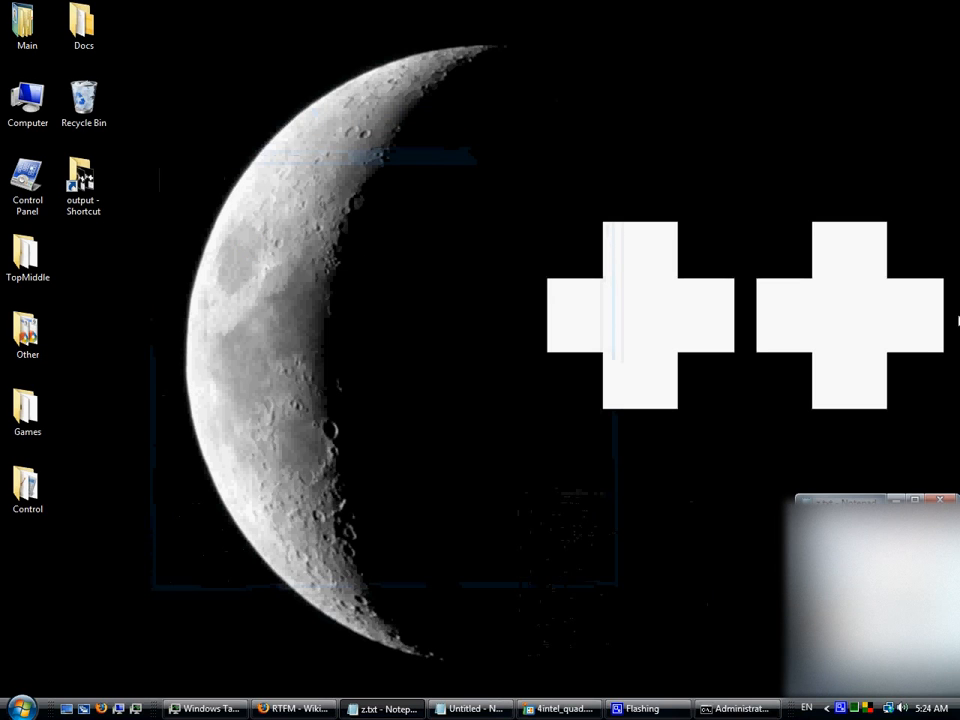
click(16, 708)
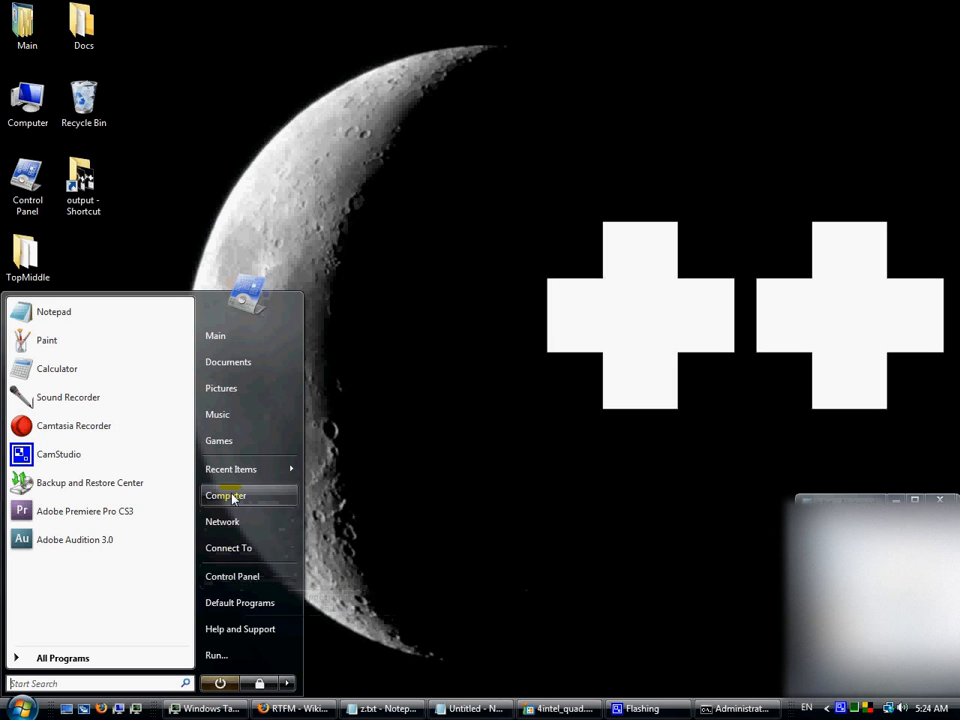
click(224, 496)
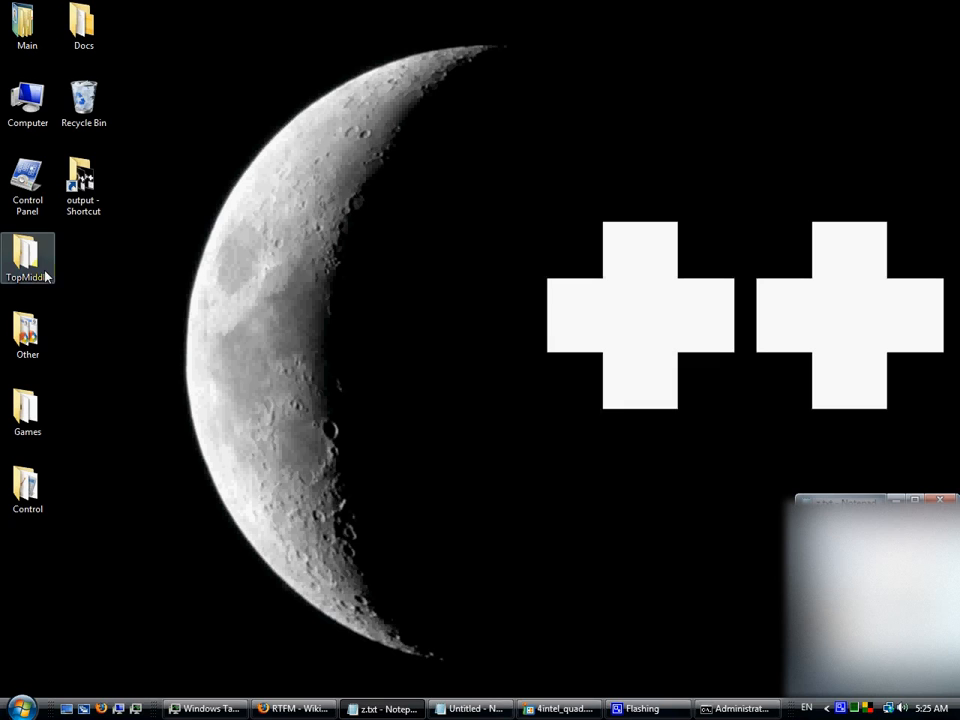
double_click(28, 258)
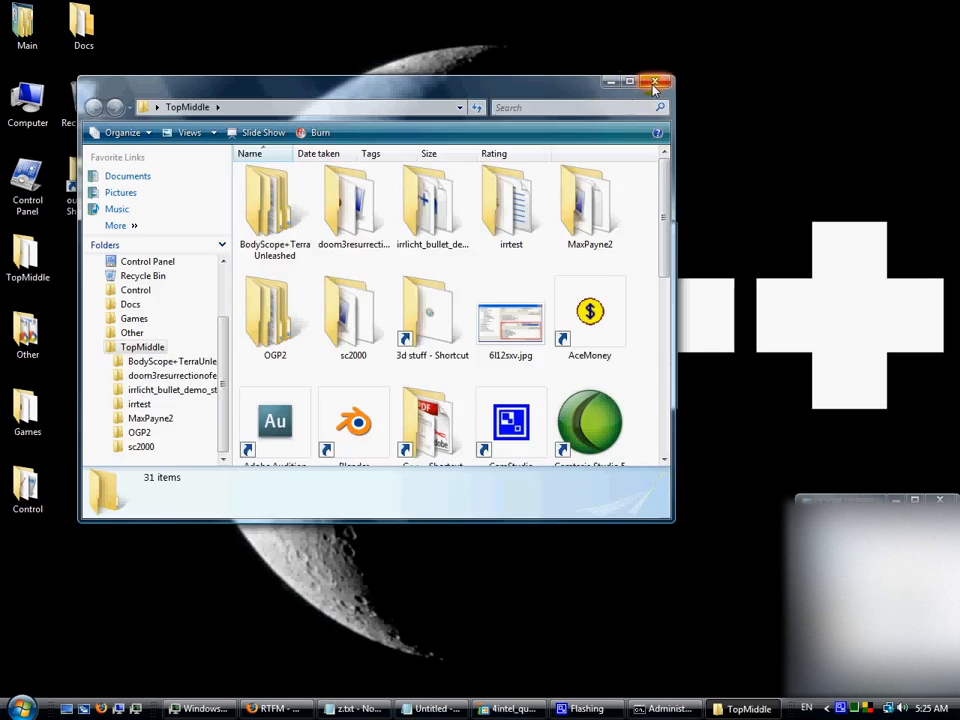
click(656, 82)
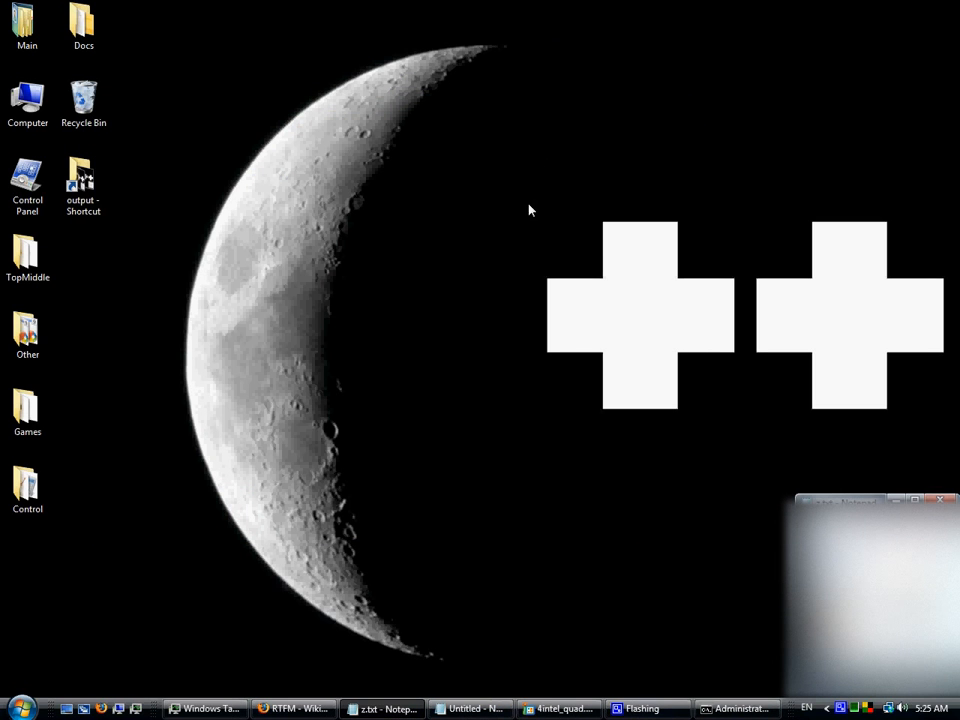
drag(530, 210, 776, 620)
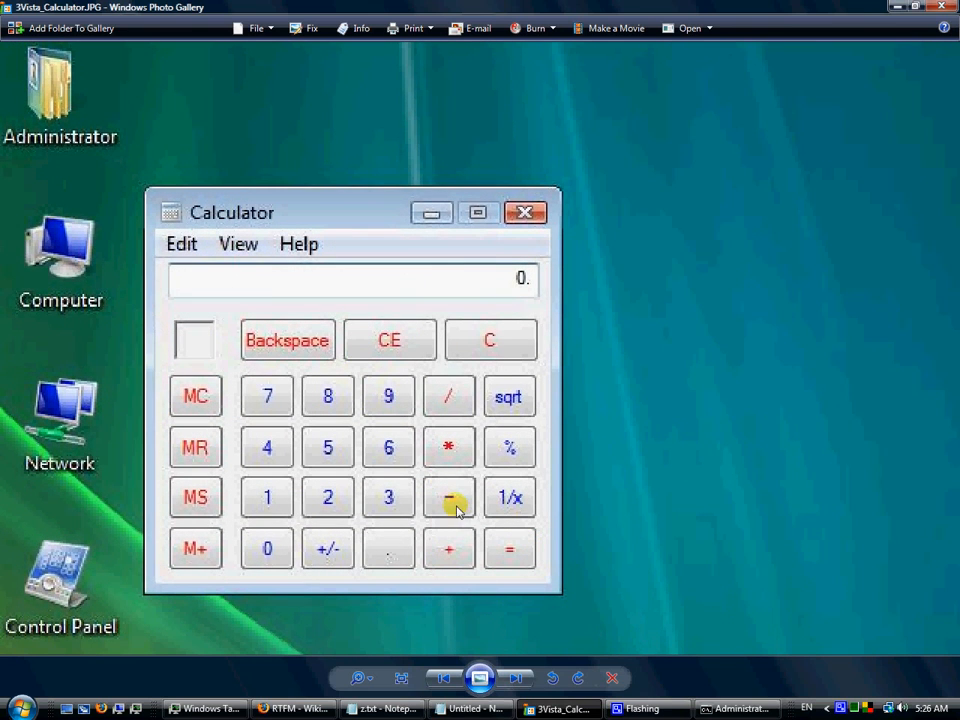
mouse_move(268, 496)
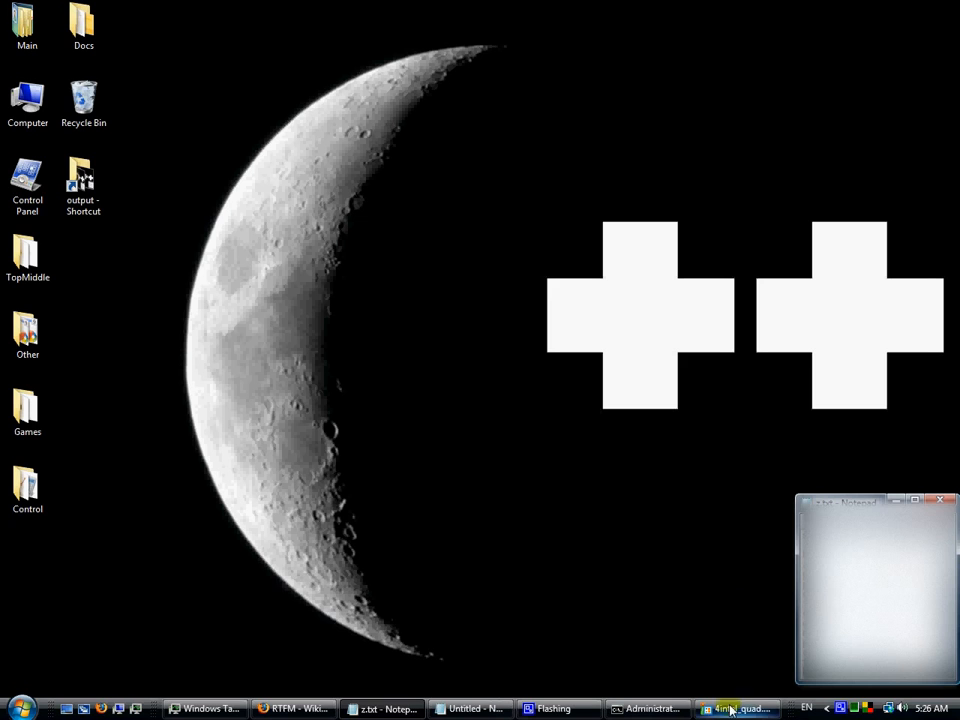
- Show the 4intel_quad.jpg quad-core processor picture in Windows Photo Gallery
click(740, 708)
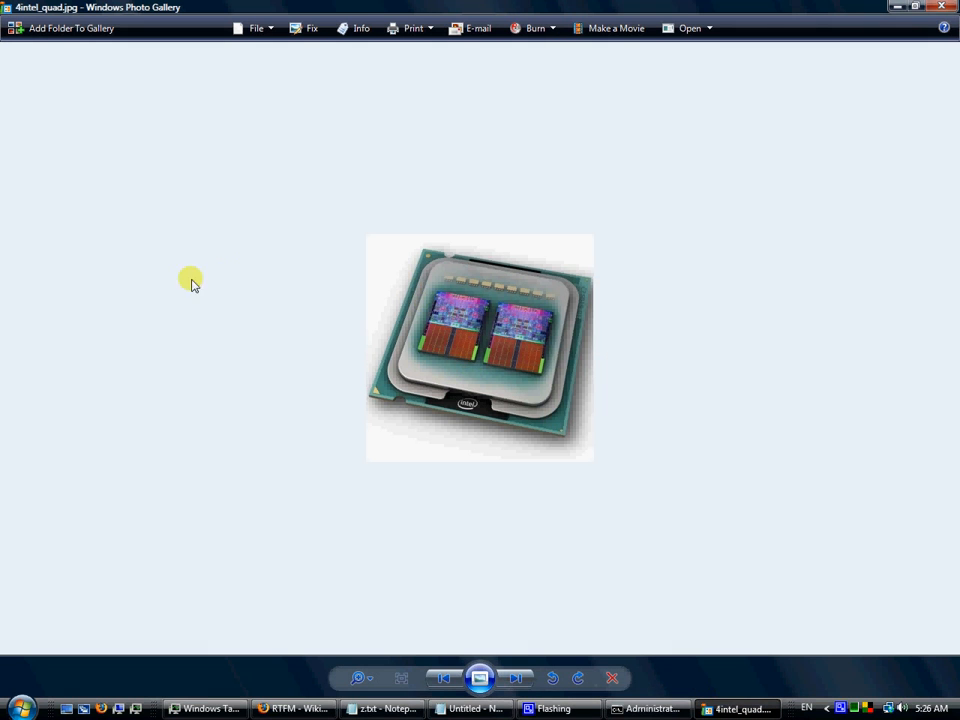
mouse_move(578, 368)
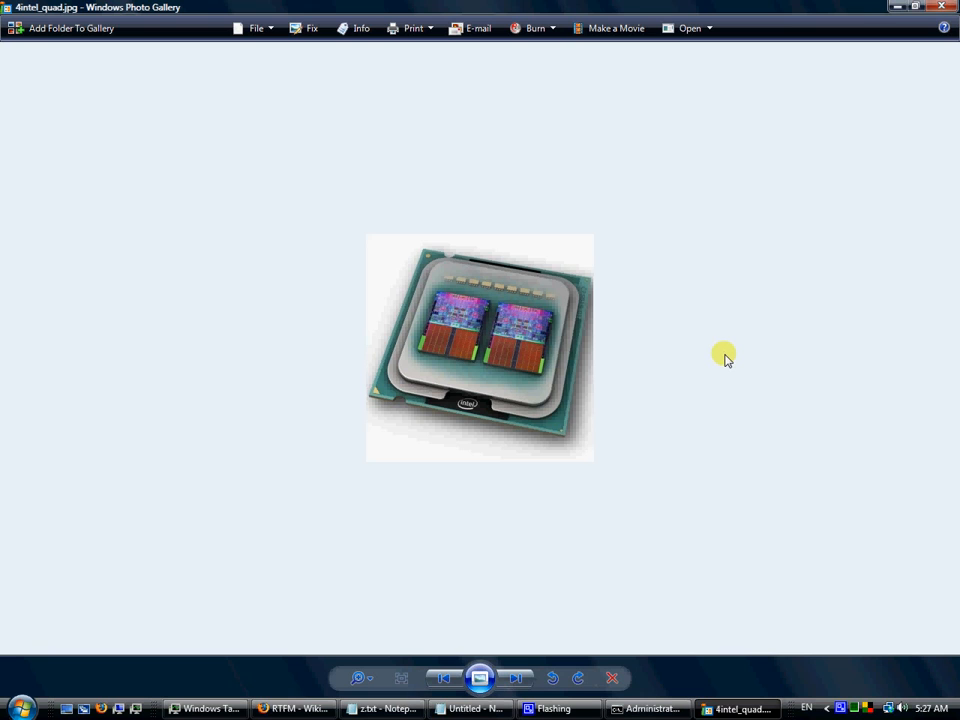
mouse_move(296, 308)
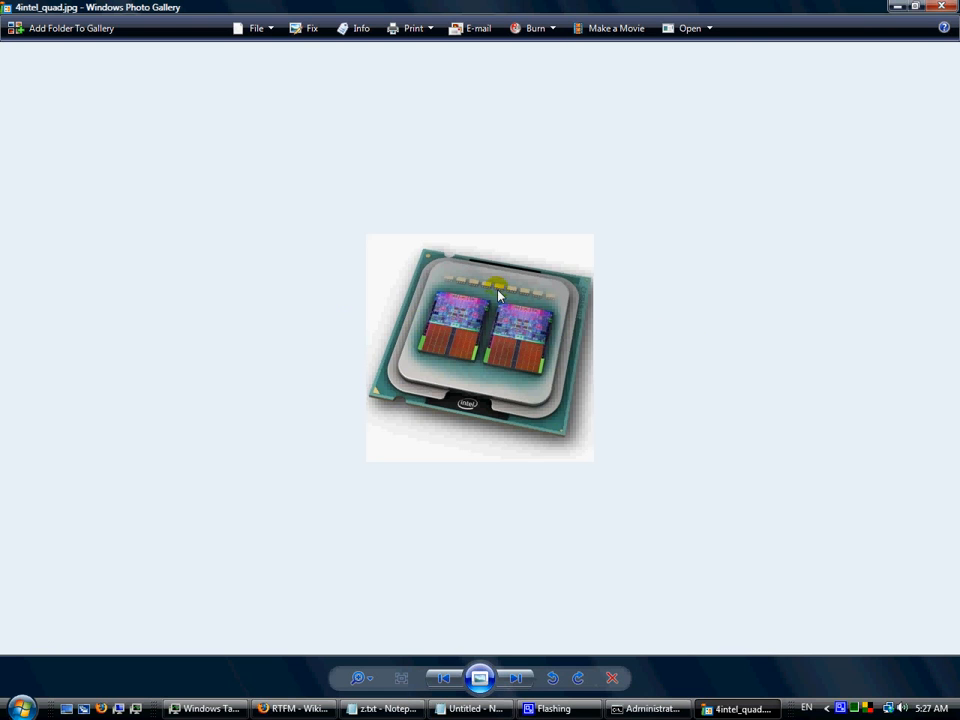
mouse_move(528, 502)
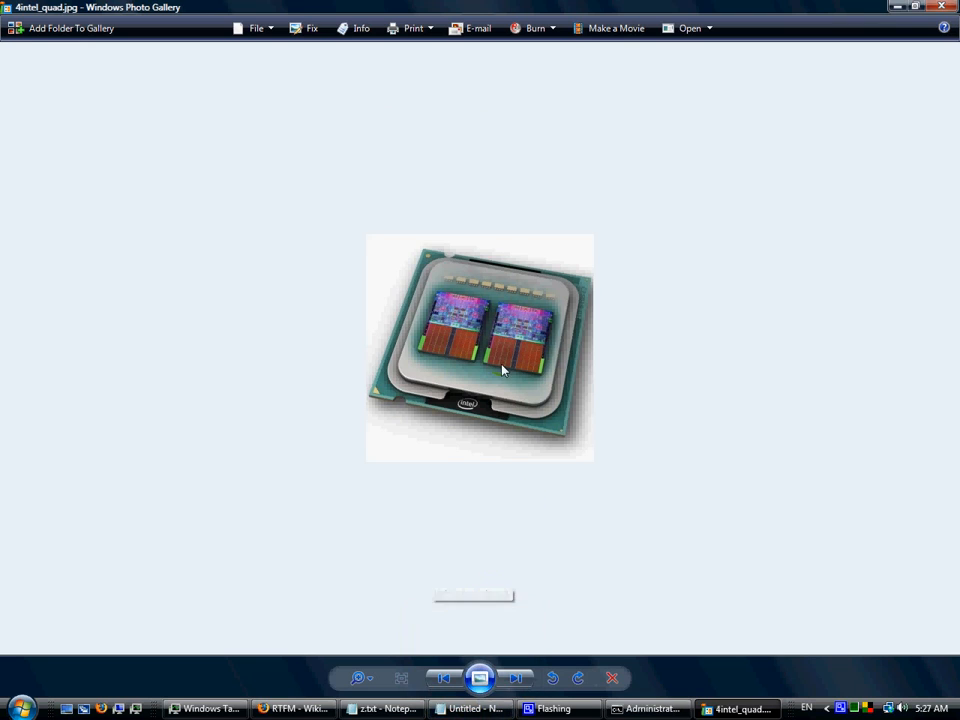
mouse_move(490, 580)
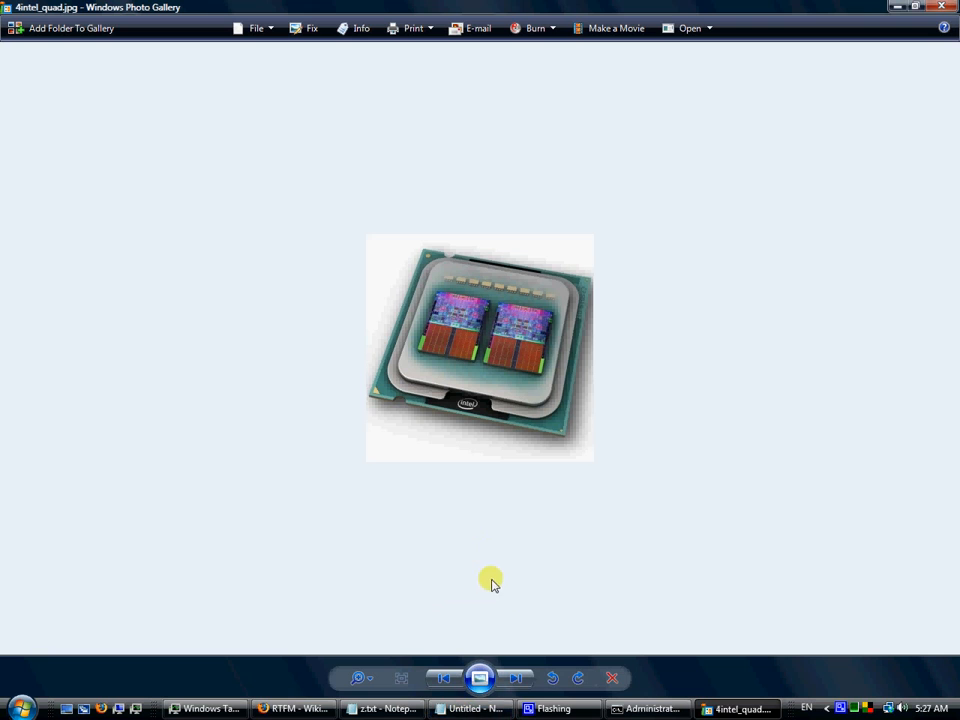
click(470, 708)
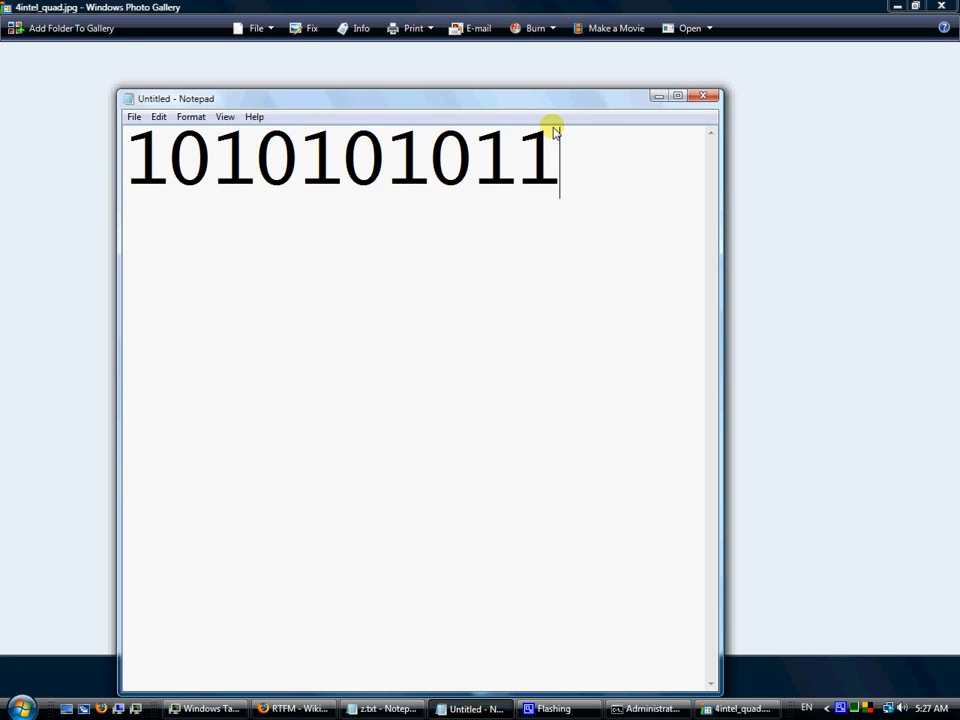
drag(552, 98, 568, 232)
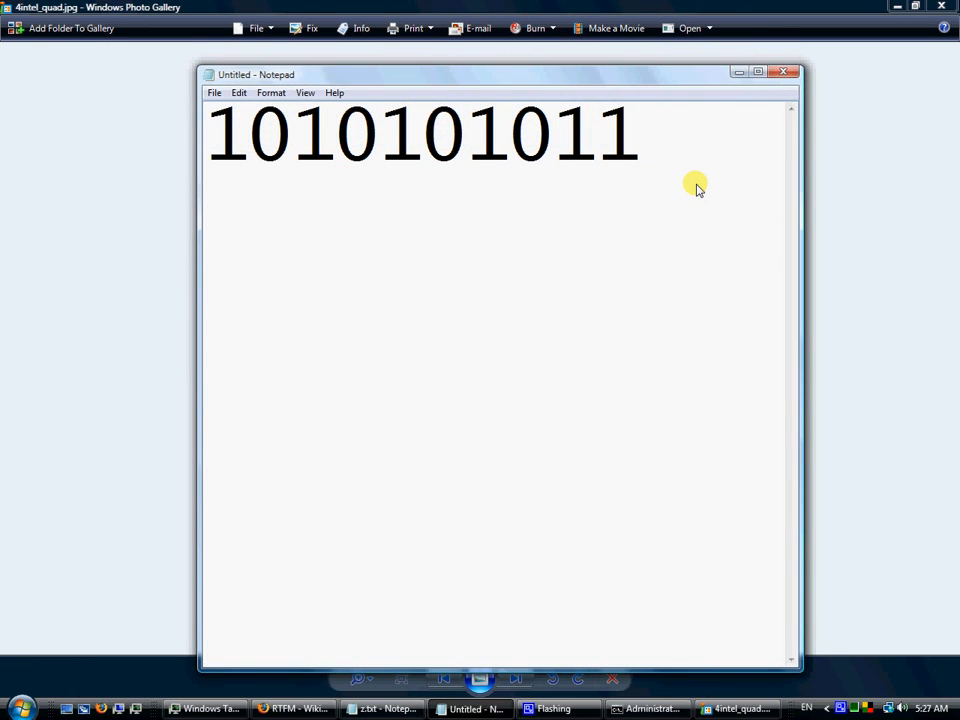
text(011011011011)
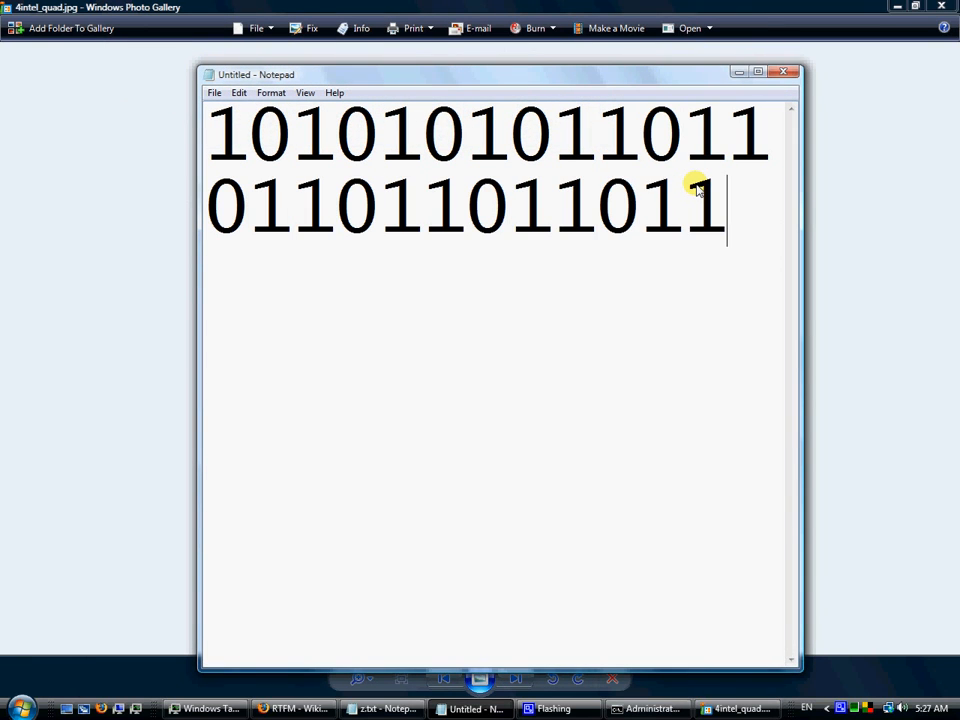
text(0111111101110000)
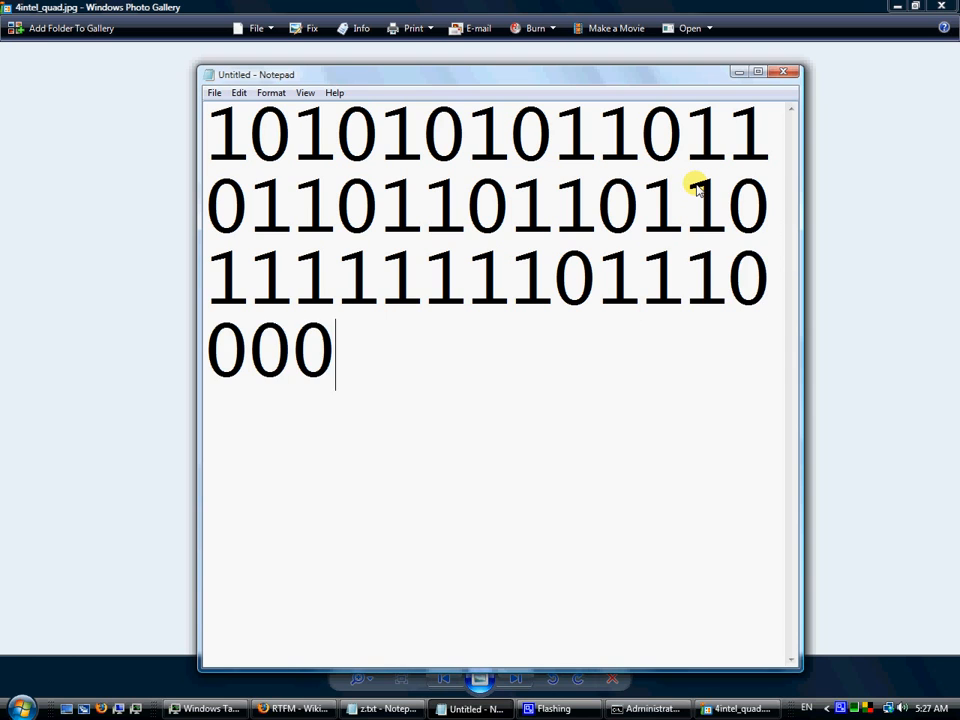
text(0)
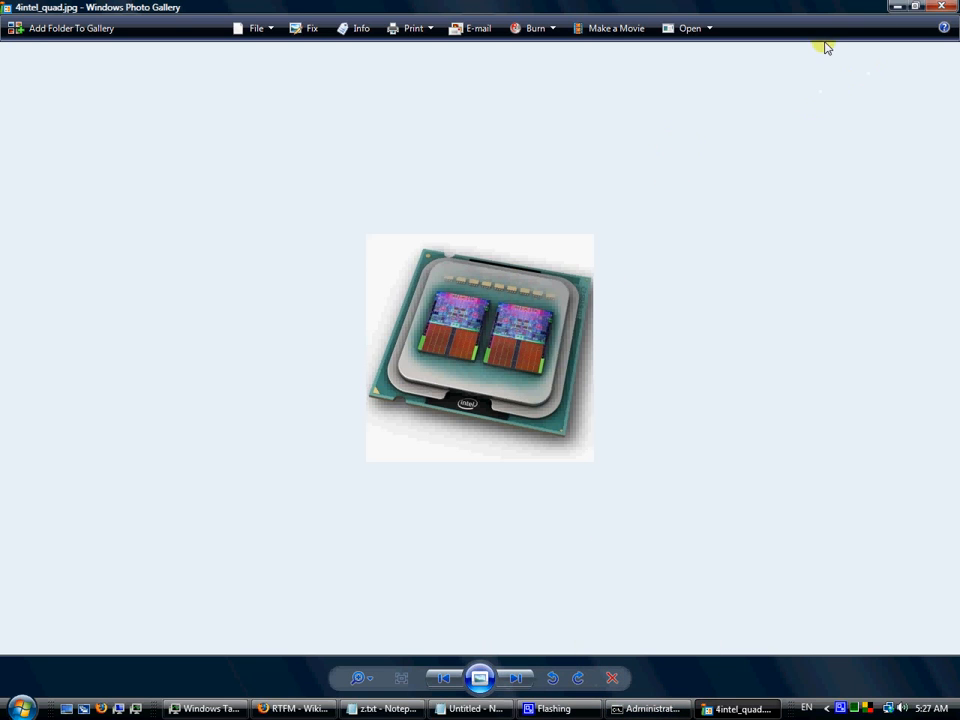
click(470, 708)
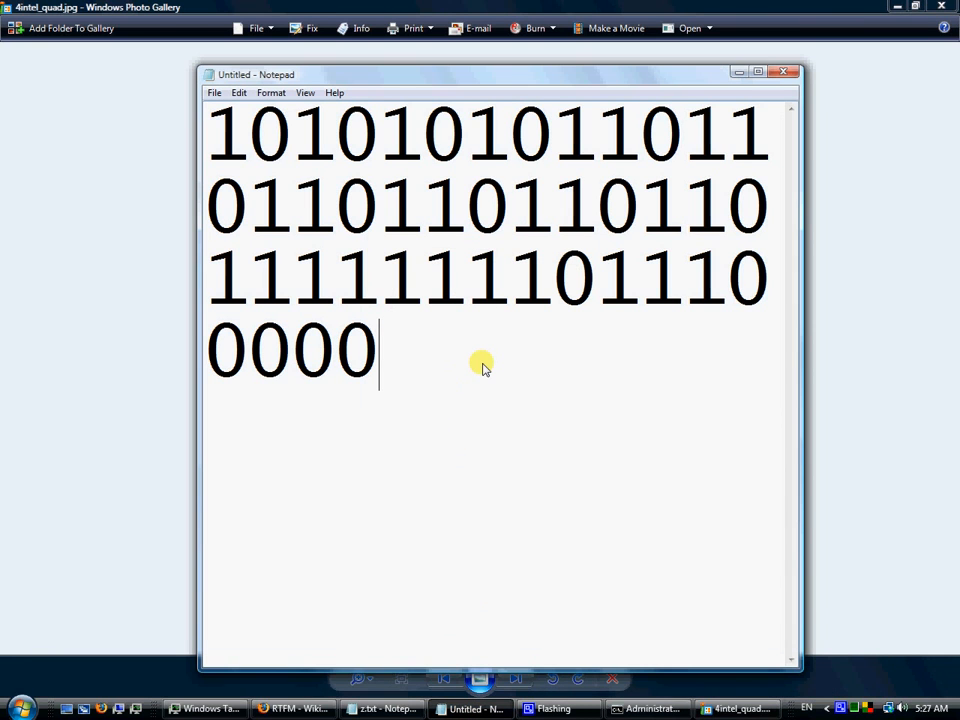
text(10110110110111011011011011011010110110110011)
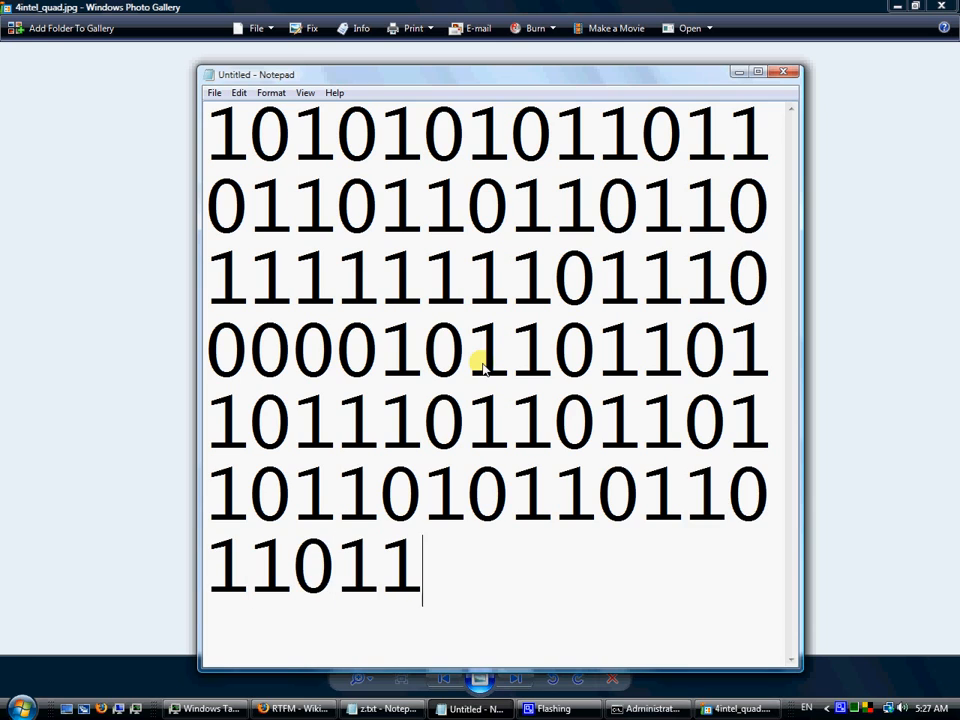
text(0101010)
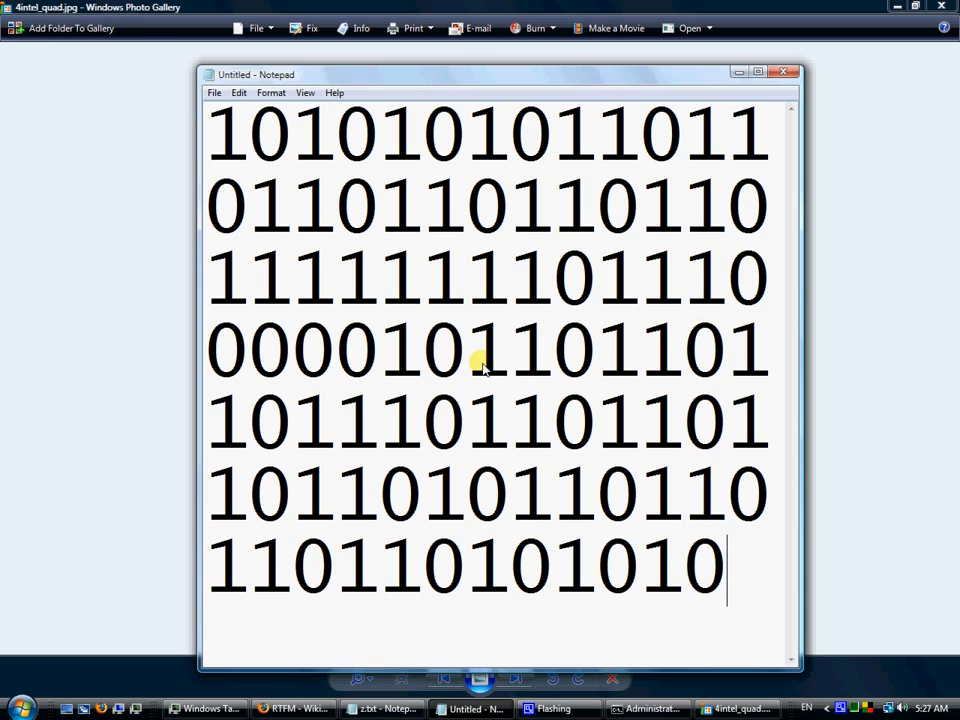
- Replace the binary digits with hex values 42e3f4 and 2e34fe2, then select them all
key(ctrl+a)
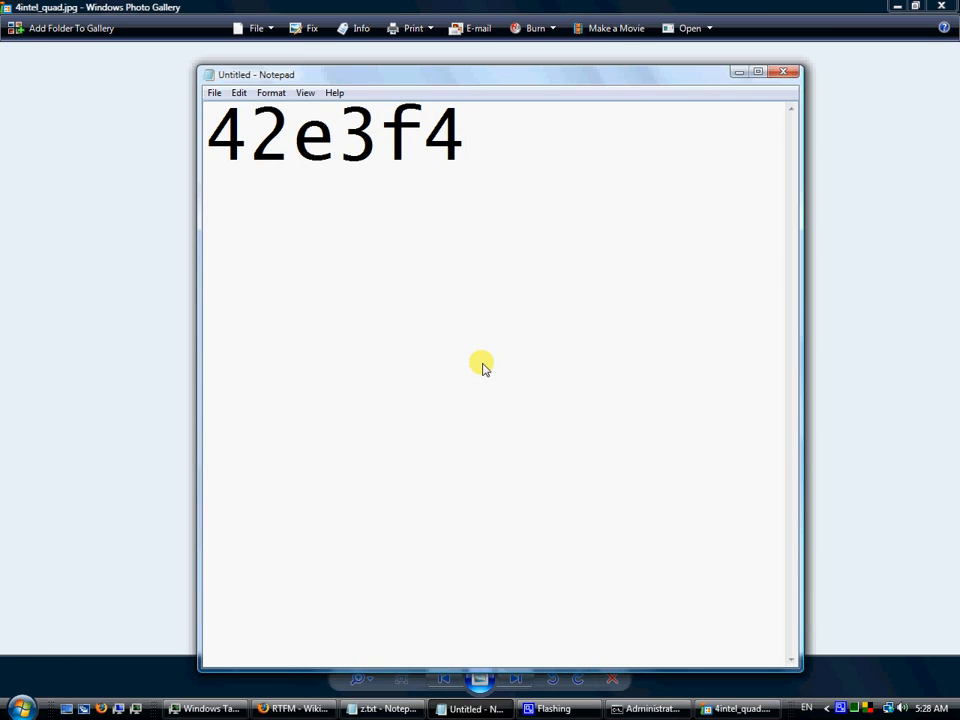
key(Return)
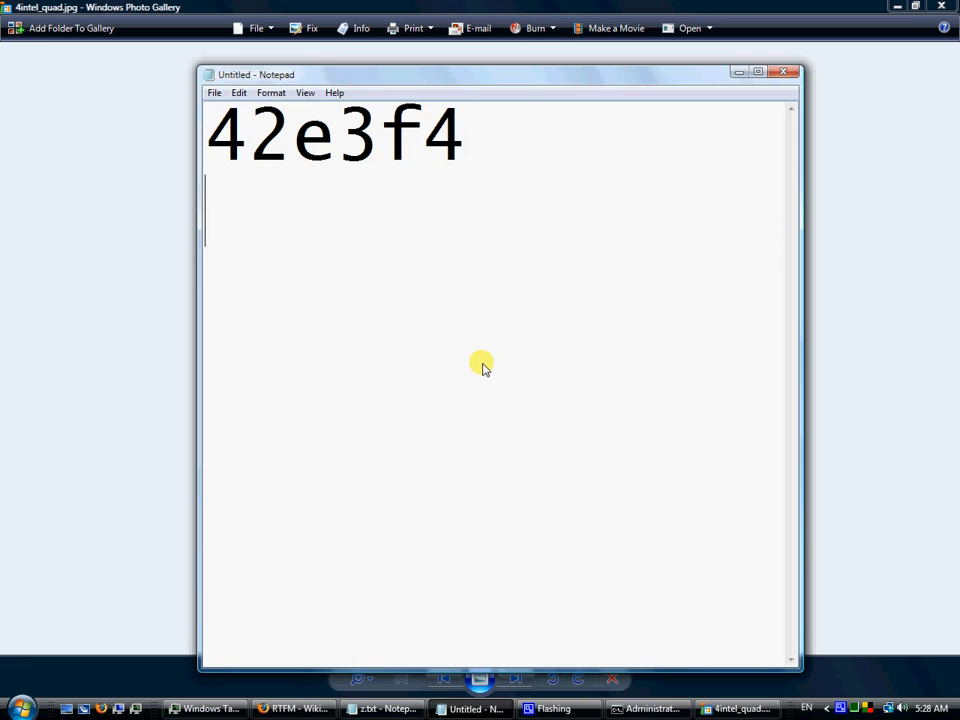
text(2e34fe2)
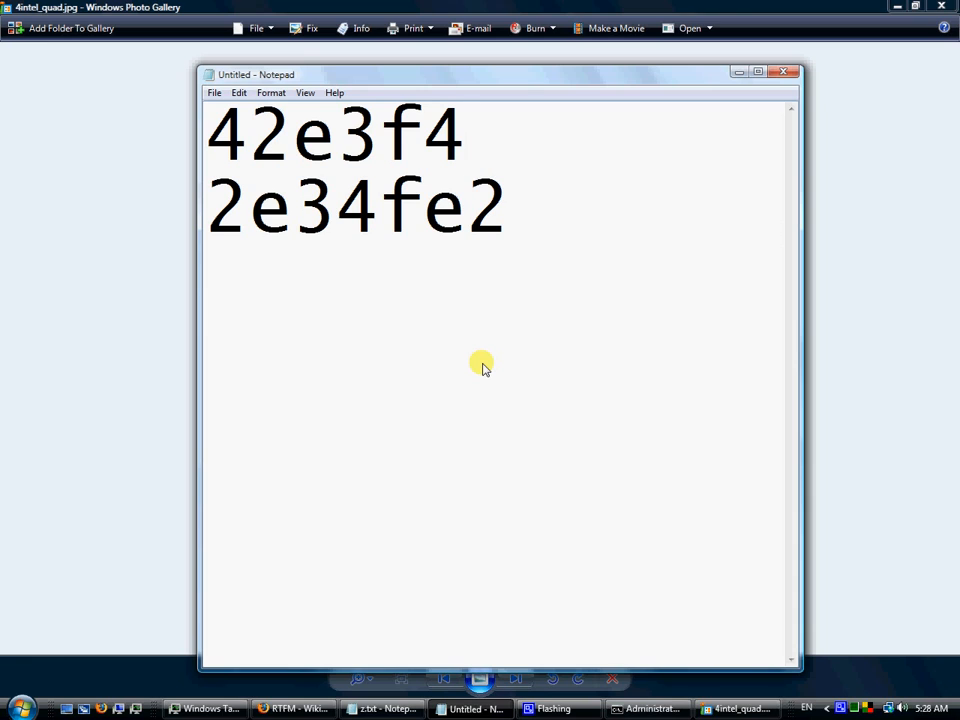
key(ctrl+a)
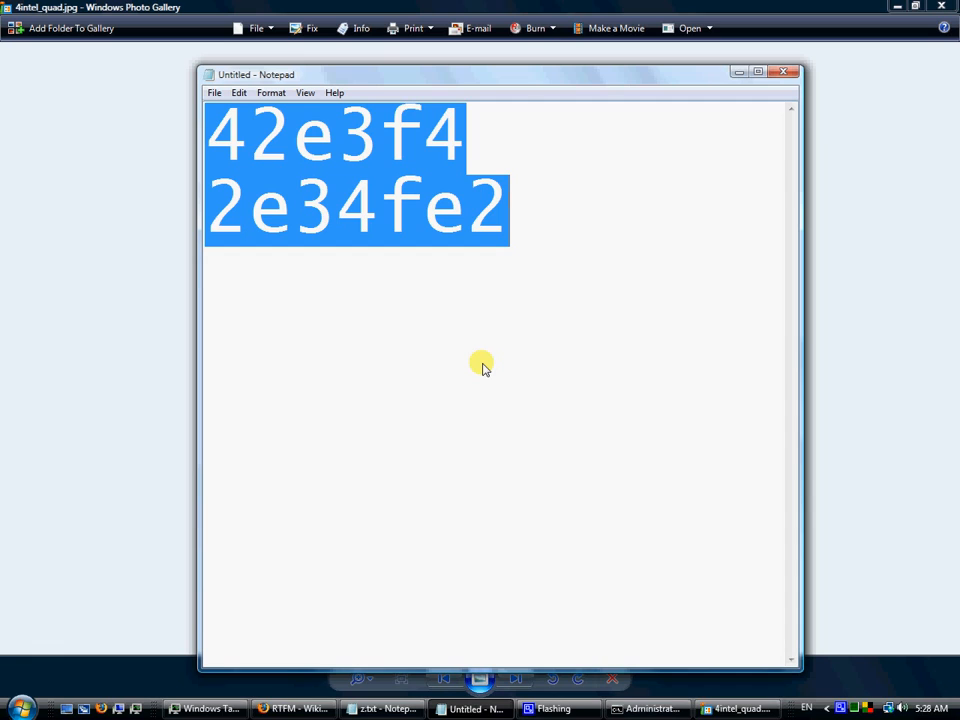
- Replace the hex values with assembly lines 'mov eax,edx;' and 'jmp;'
text(mov)
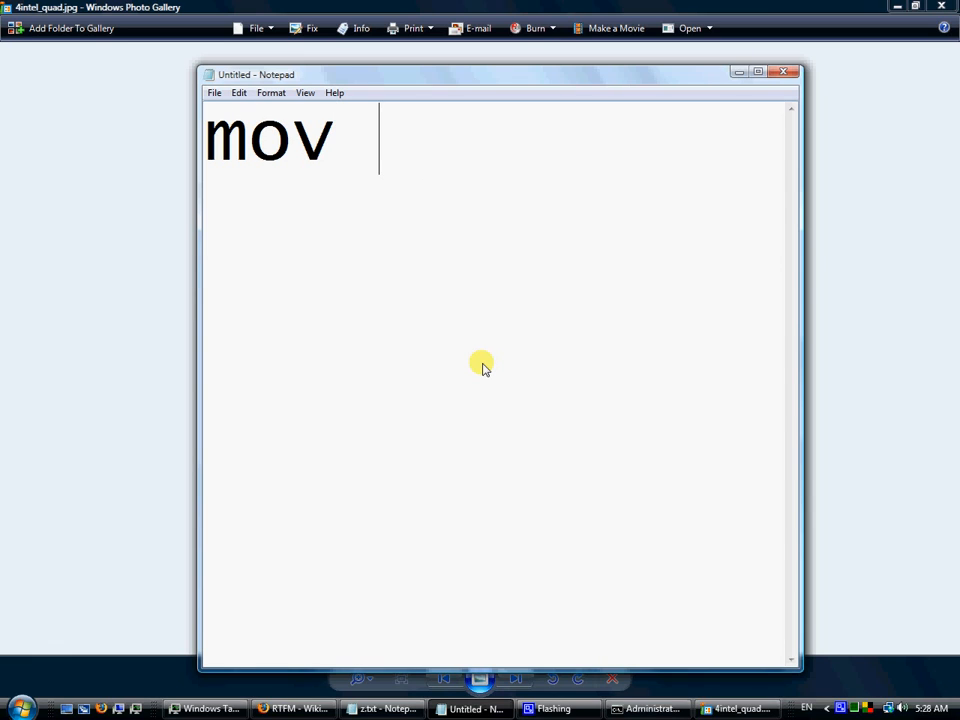
text(eax,)
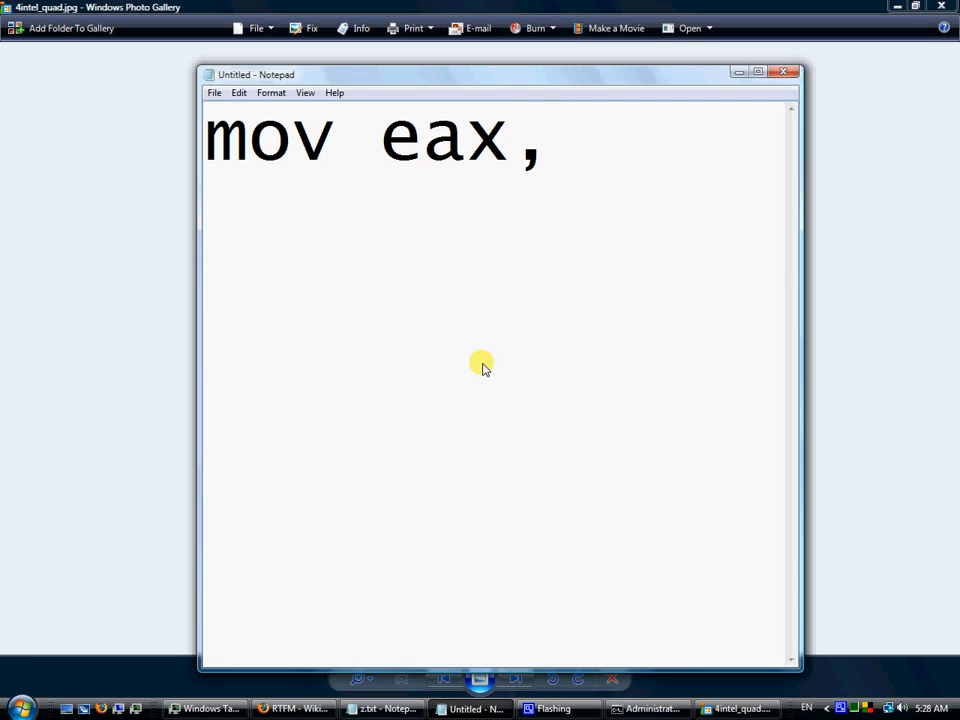
text(edx;)
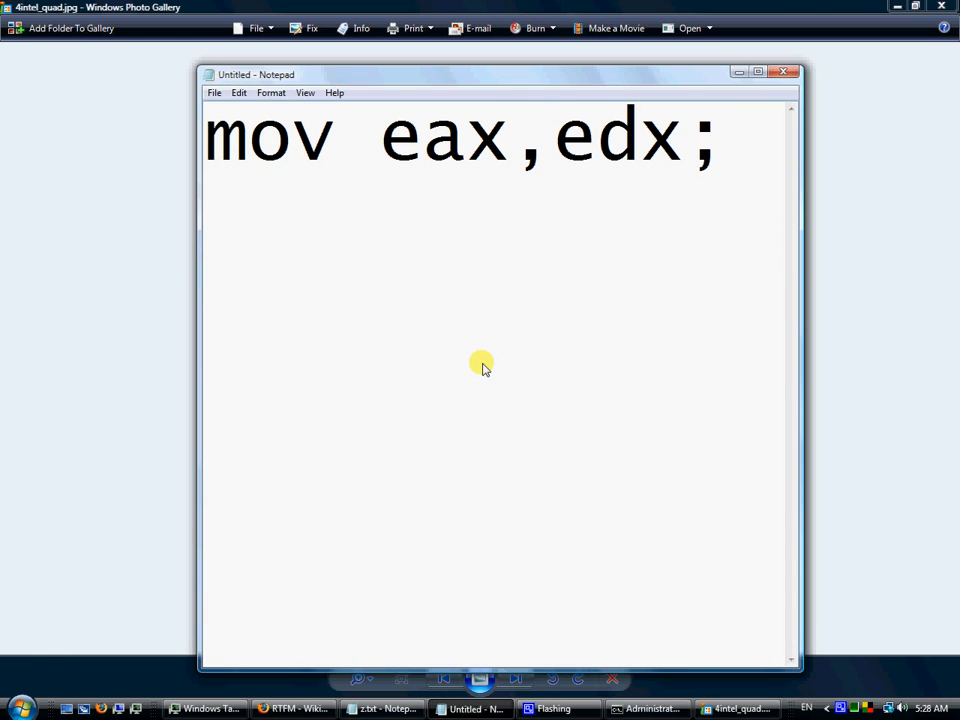
text(jmp;)
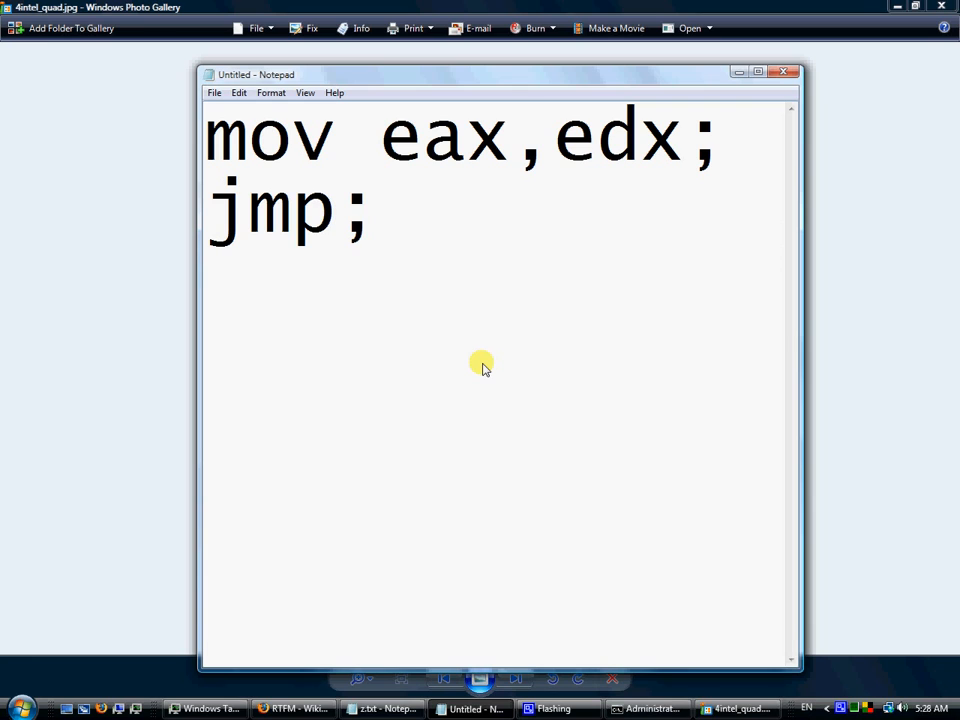
- Highlight the words mov and eax in turn, then select all the assembly text
double_click(270, 136)
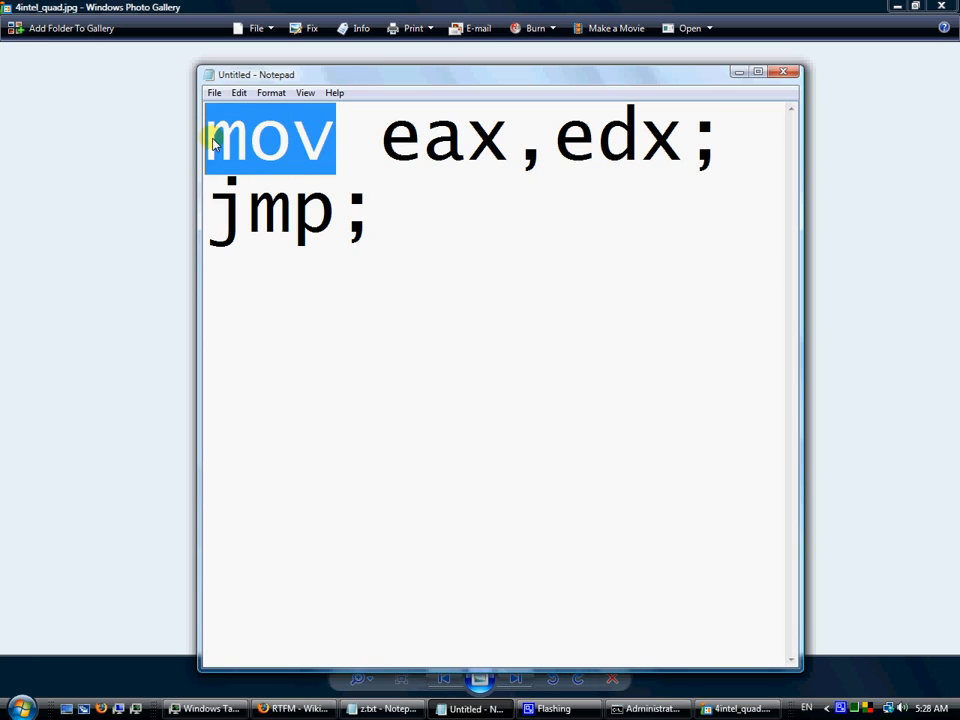
double_click(398, 136)
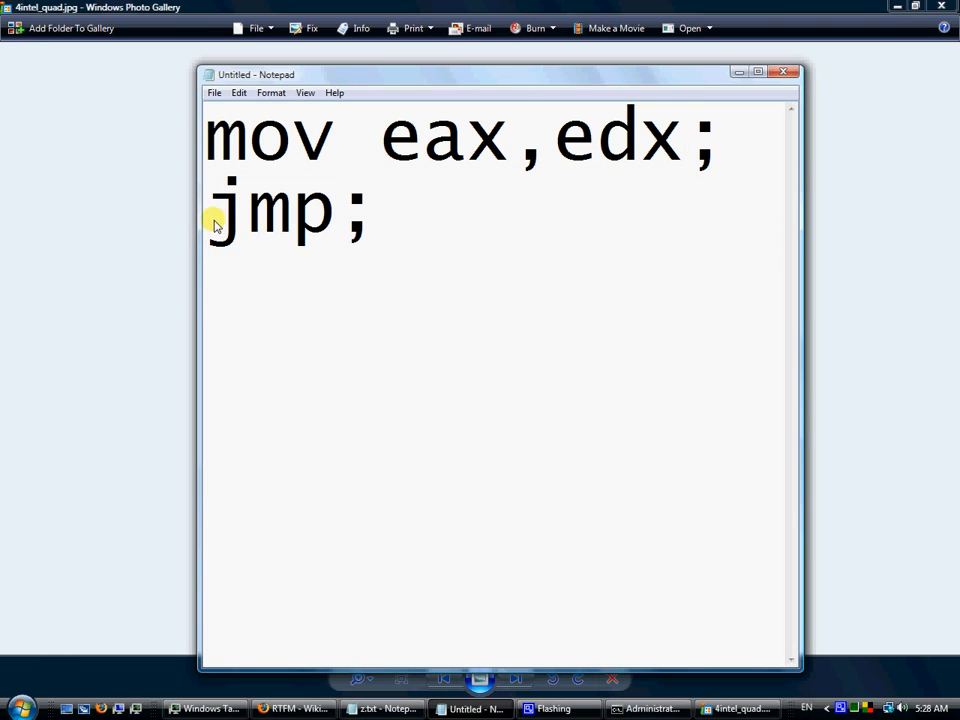
click(208, 210)
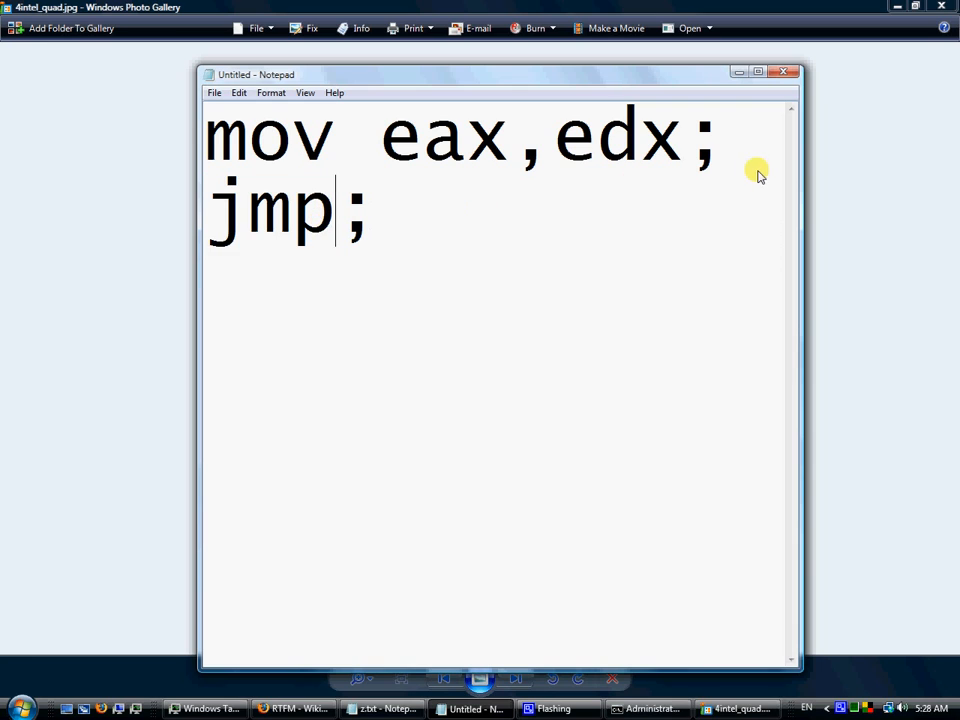
key(ctrl+a)
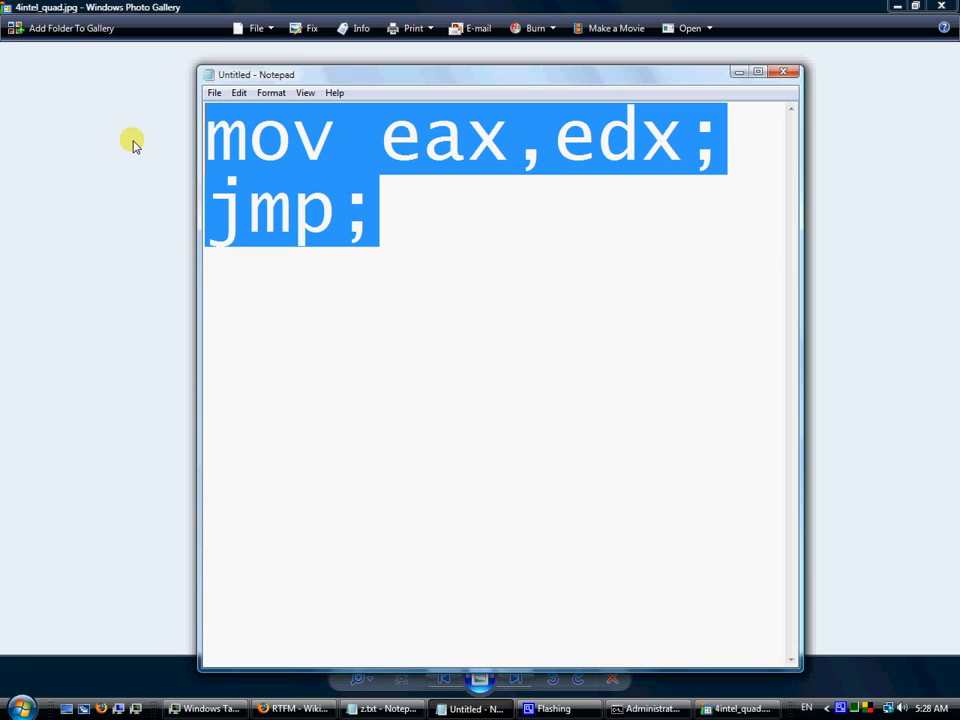
- Replace the assembly with 'C++', then keywords 'if when while' and 'do', and select them all
text(C++)
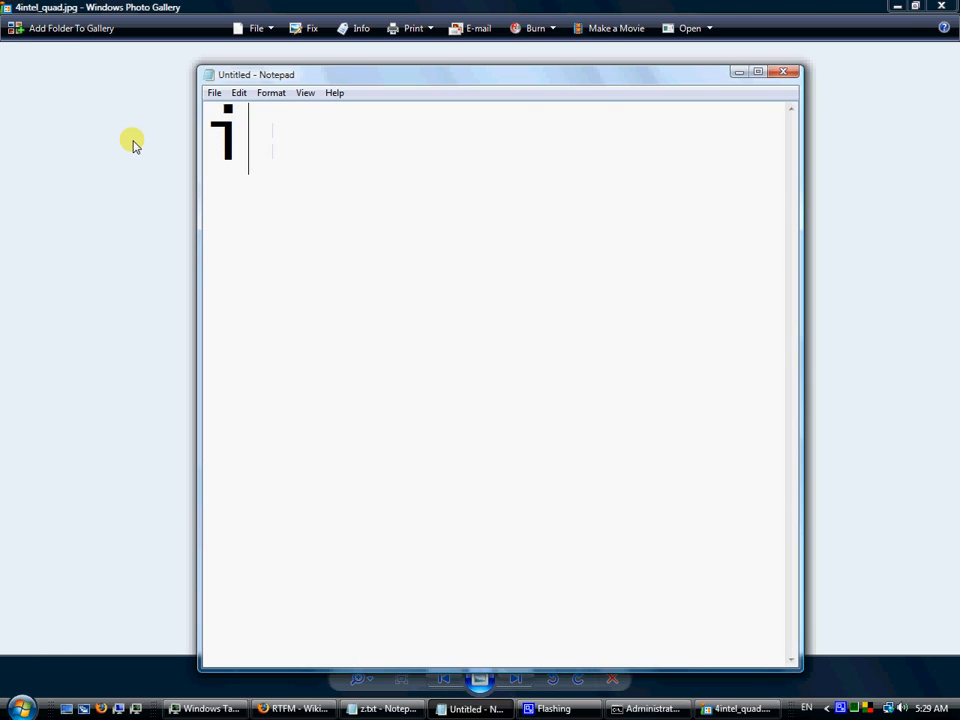
text(f when)
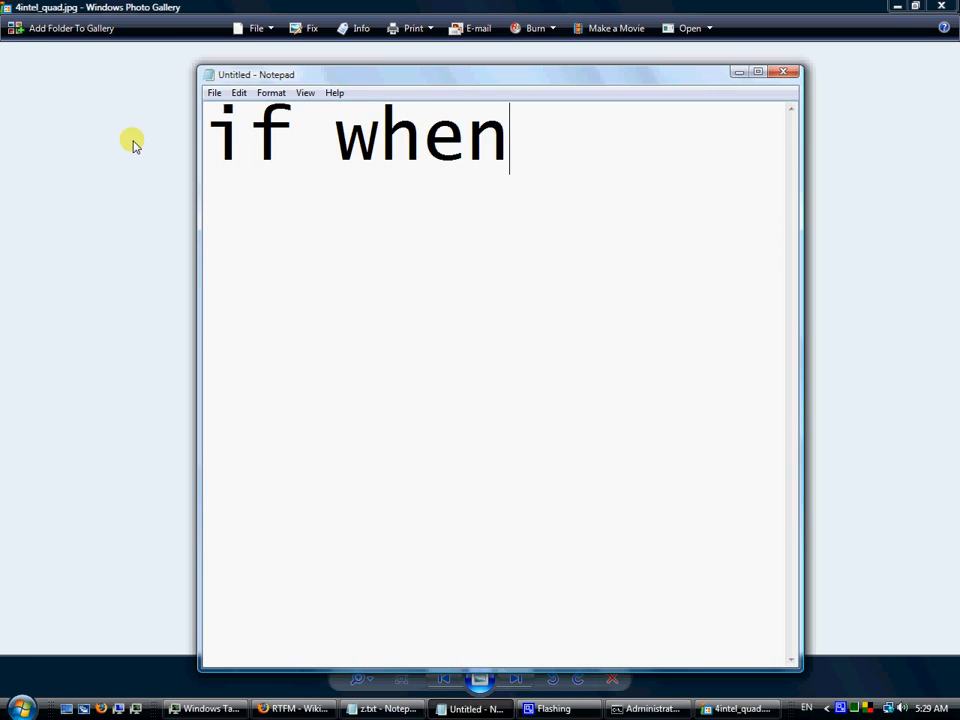
text(while)
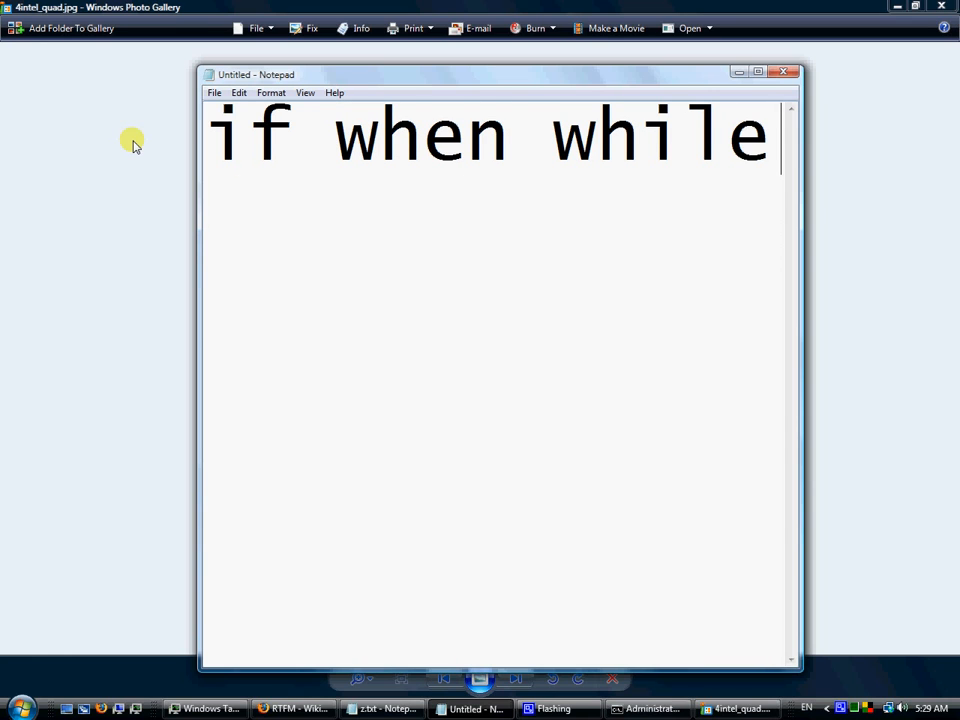
text(do)
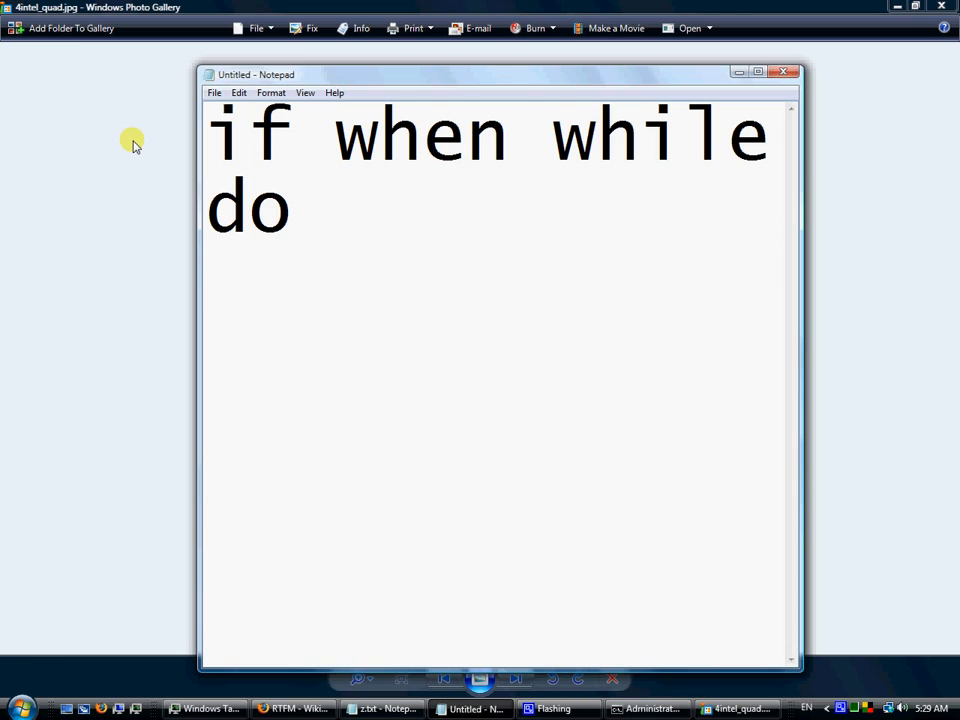
key(ctrl+a)
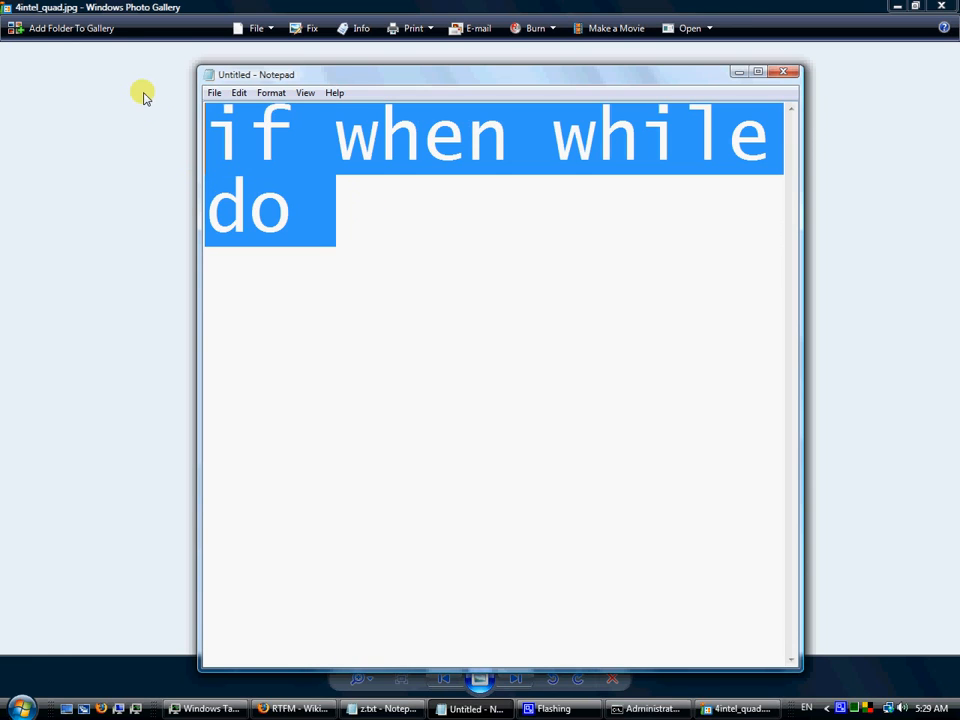
- Replace the keywords with the hex-like text 'f132' and '3' before the binary lines
text(f132)
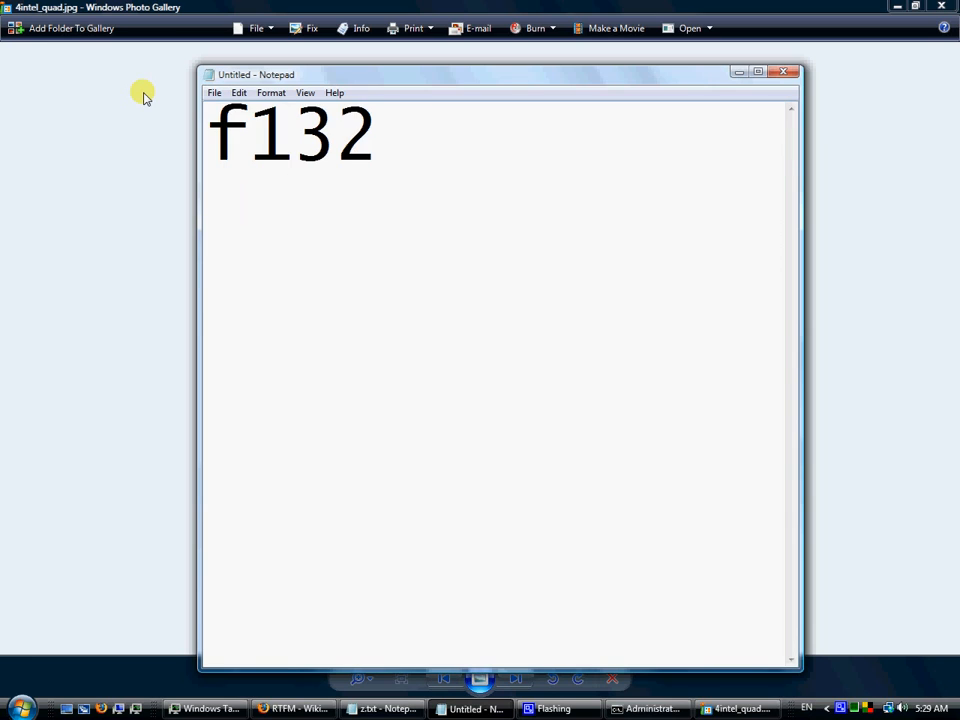
text(3)
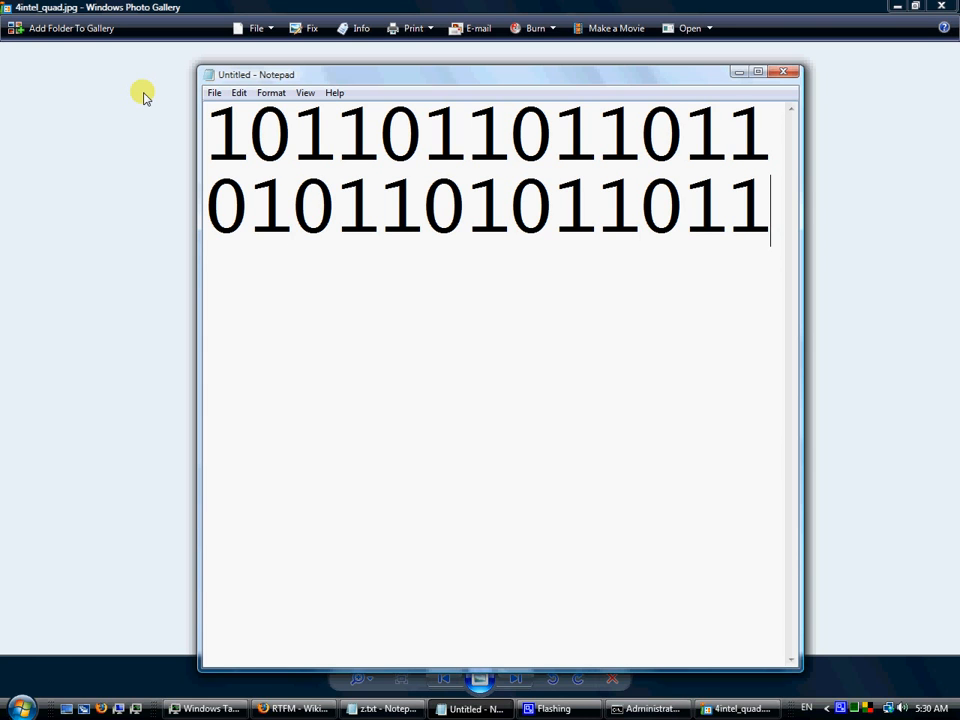
mouse_move(760, 532)
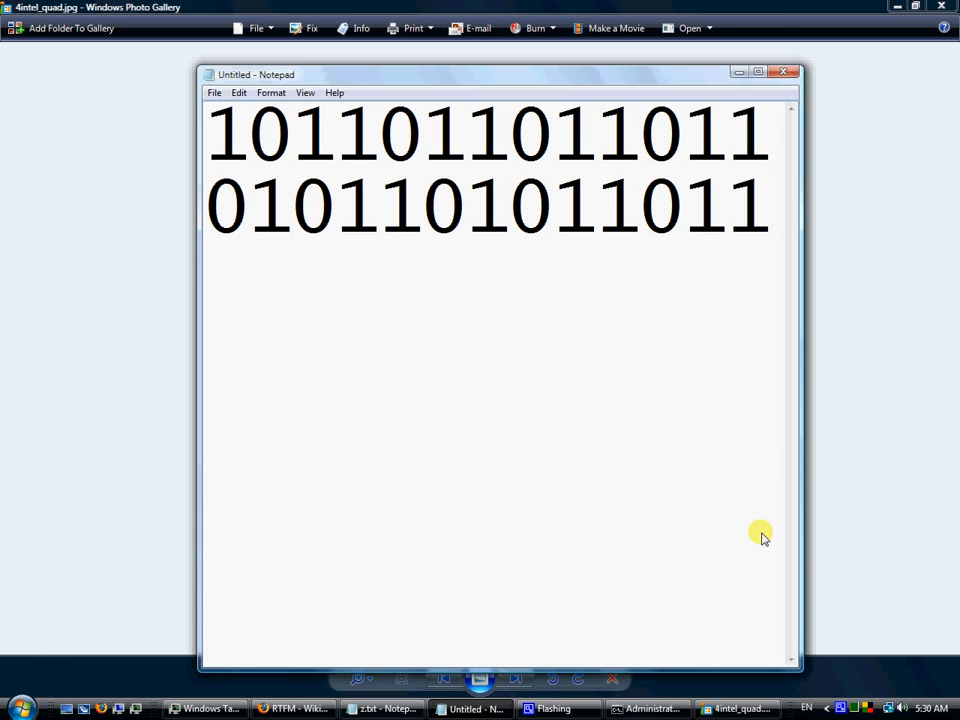